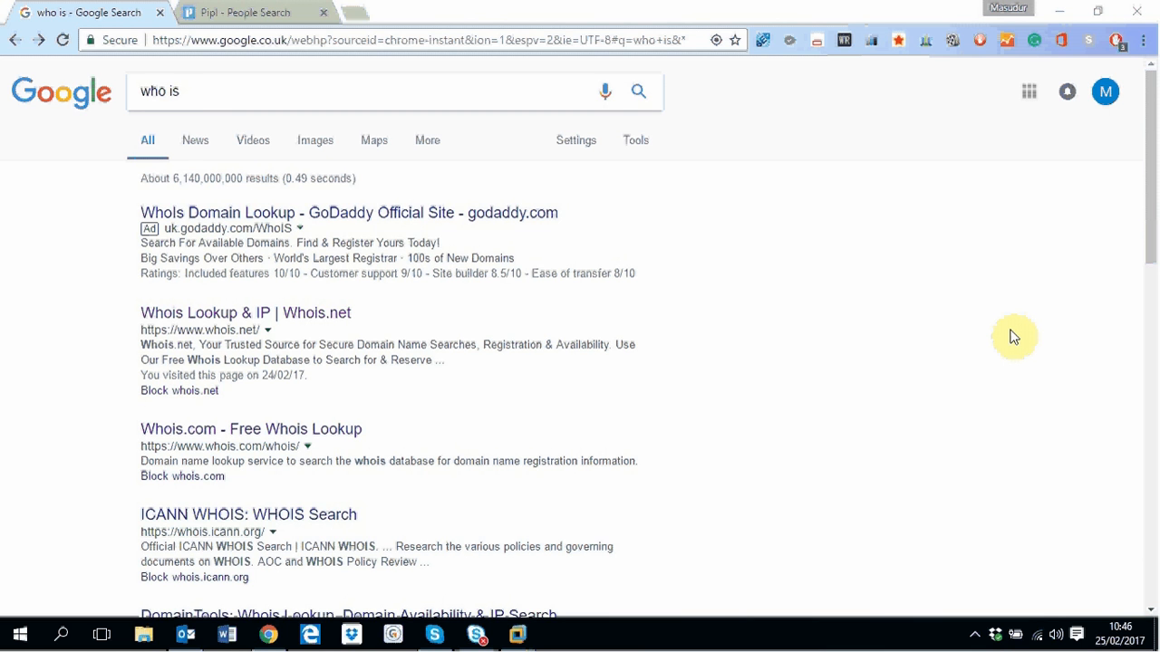
Open the 'Whois Lookup & IP | Whois.net' result from the 'who is' search
left_click(186, 91)
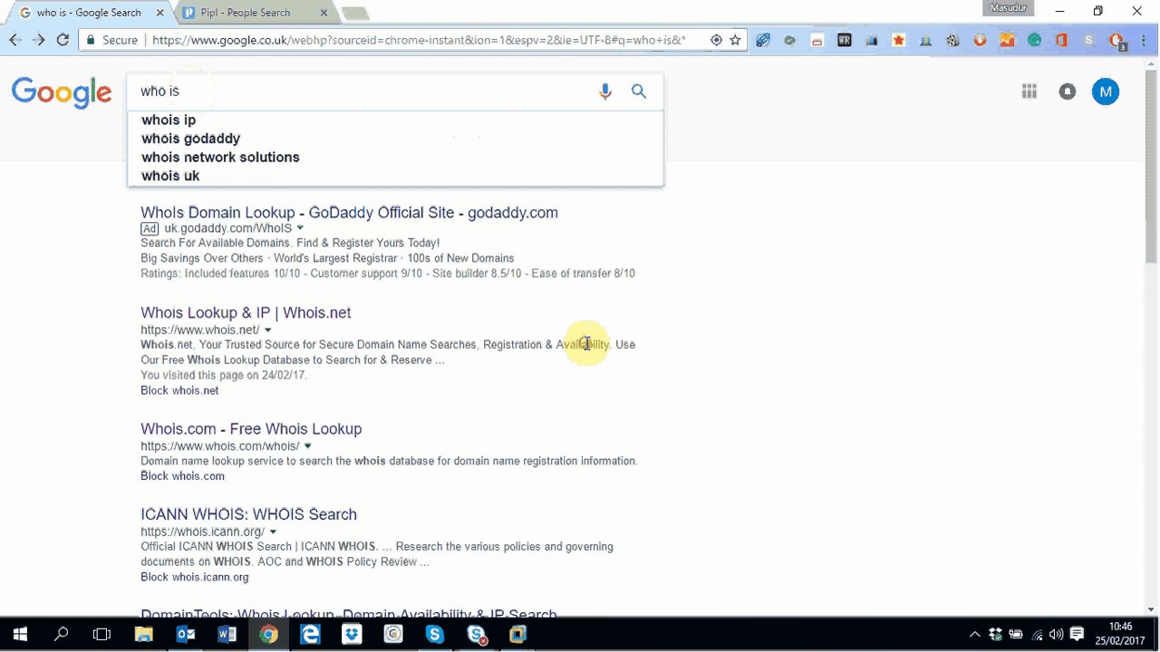
mouse_move(272, 428)
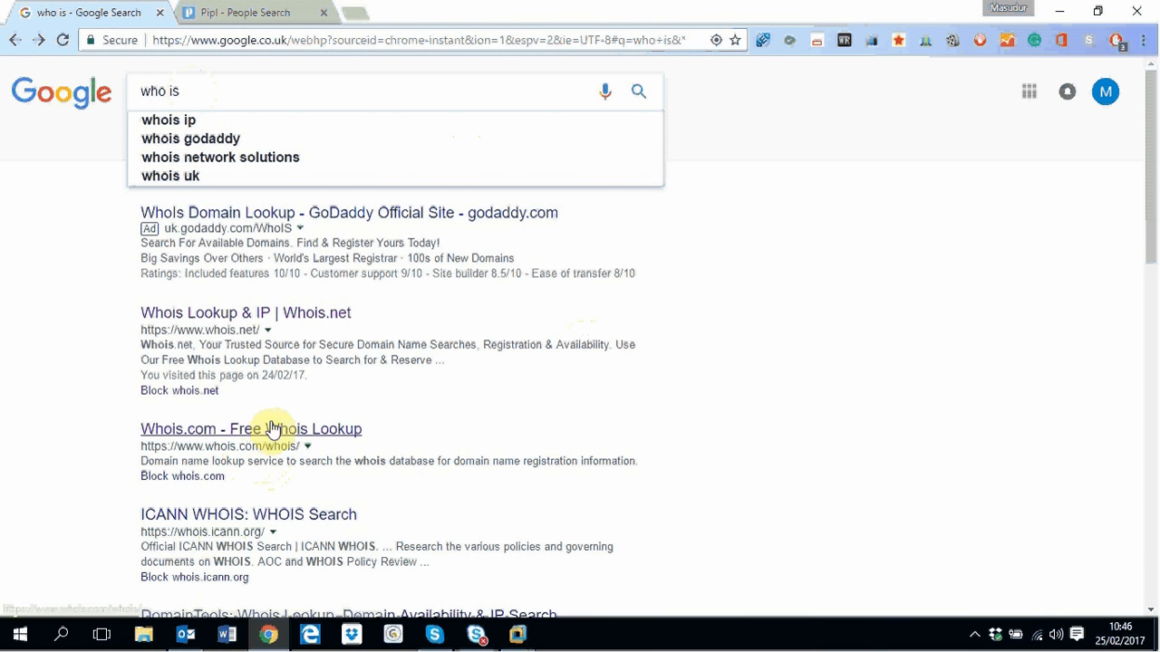
mouse_move(236, 312)
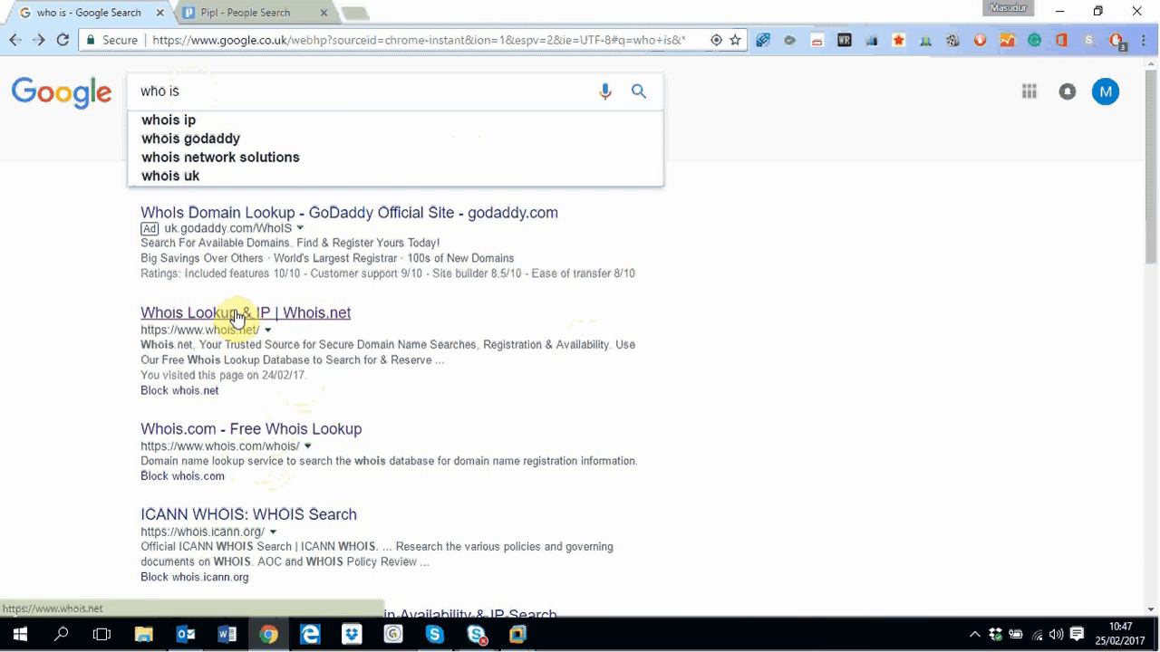
Run a Whois.net lookup for livecar.com
left_click(245, 313)
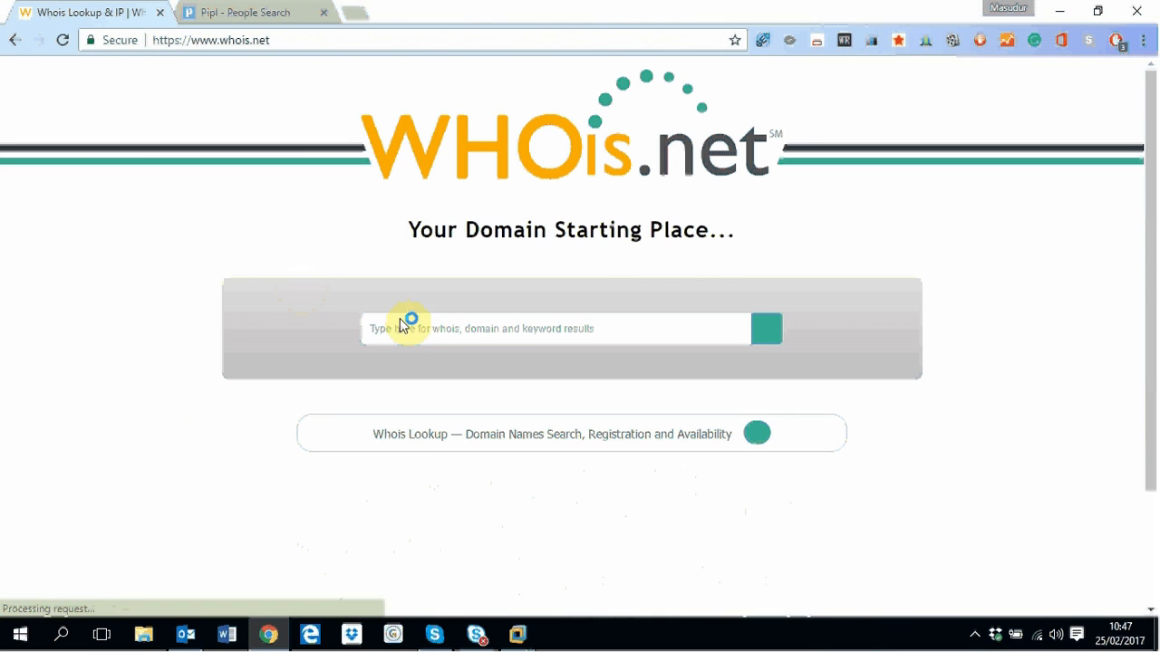
left_click(554, 328)
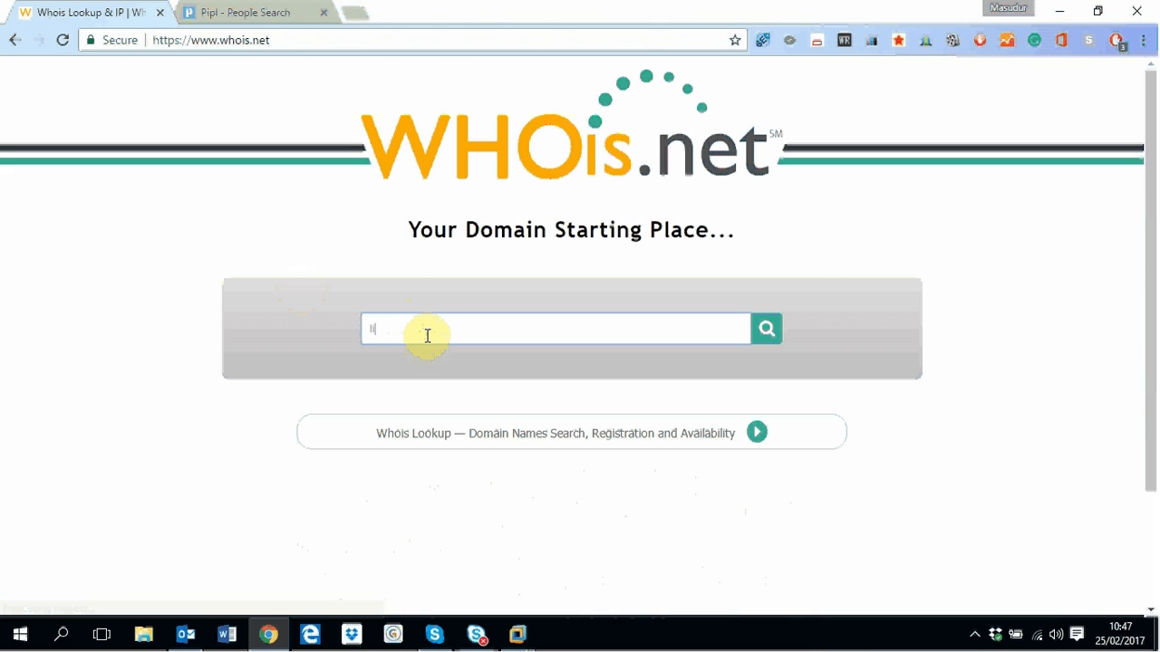
type("ivecar")
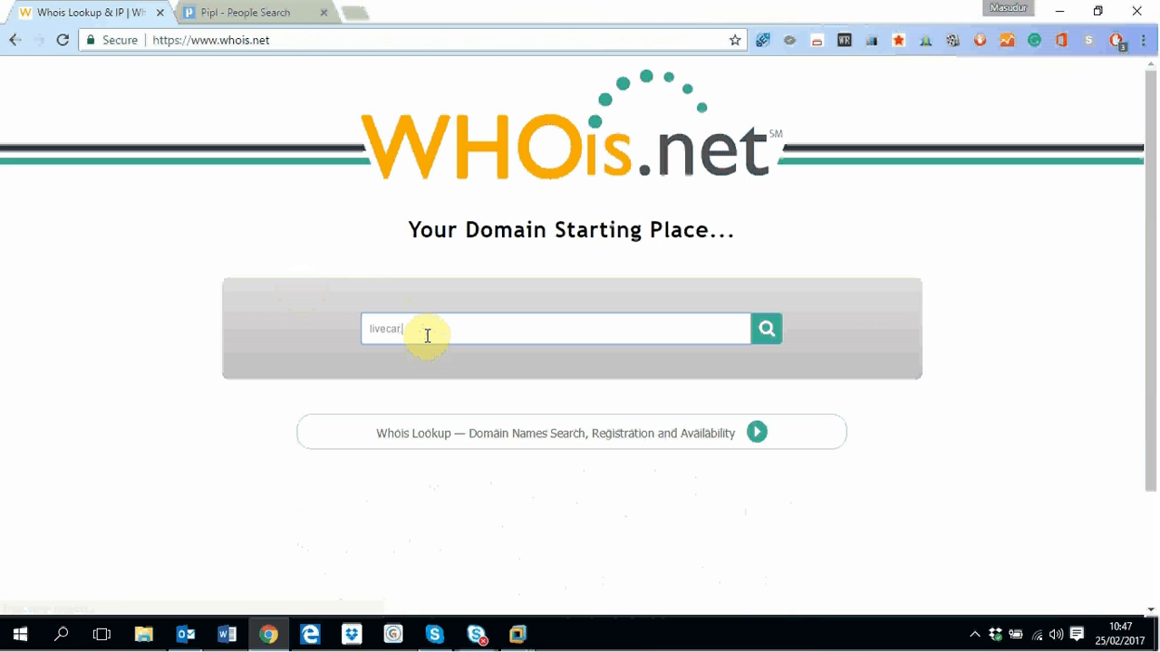
type(".co")
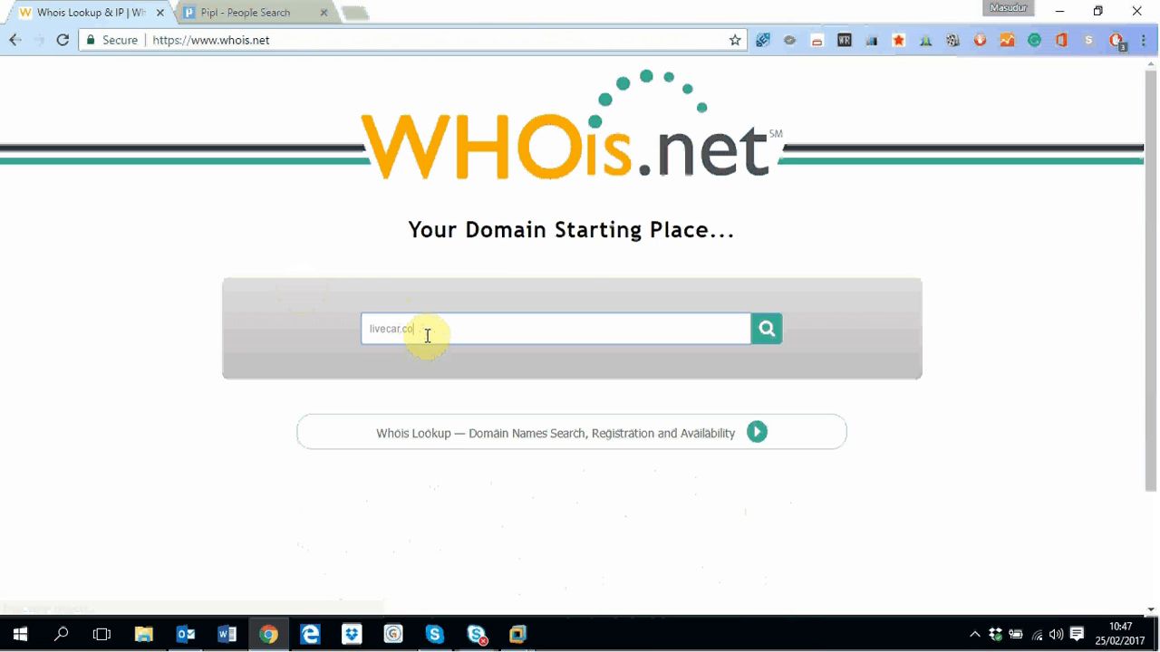
left_click(766, 328)
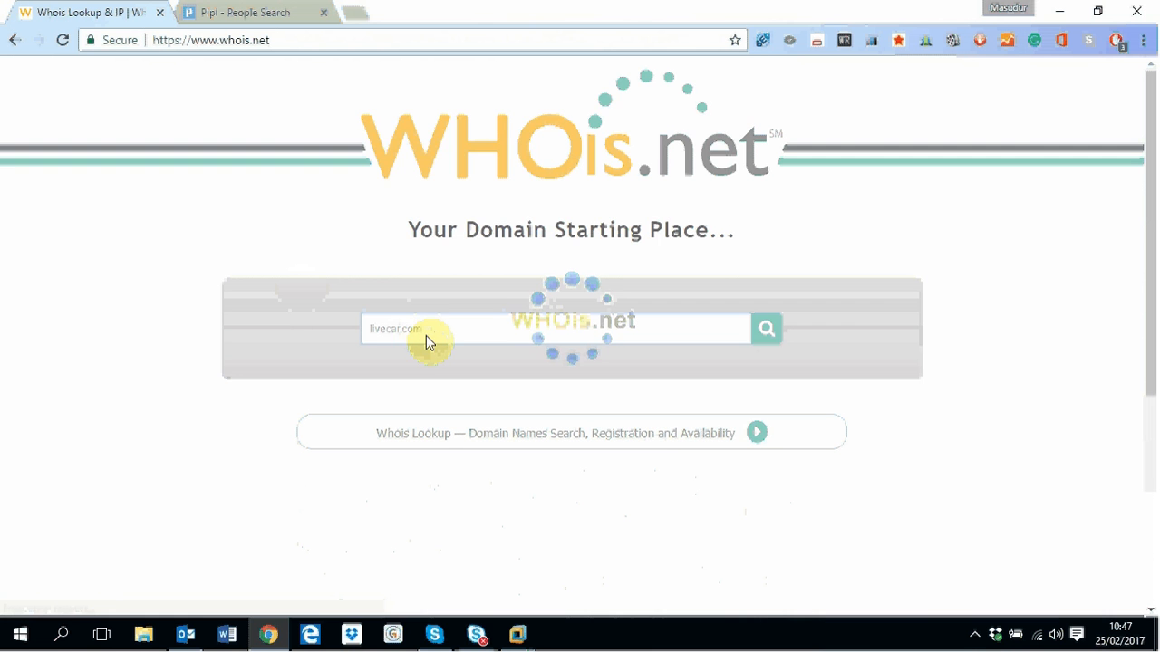
left_click(765, 328)
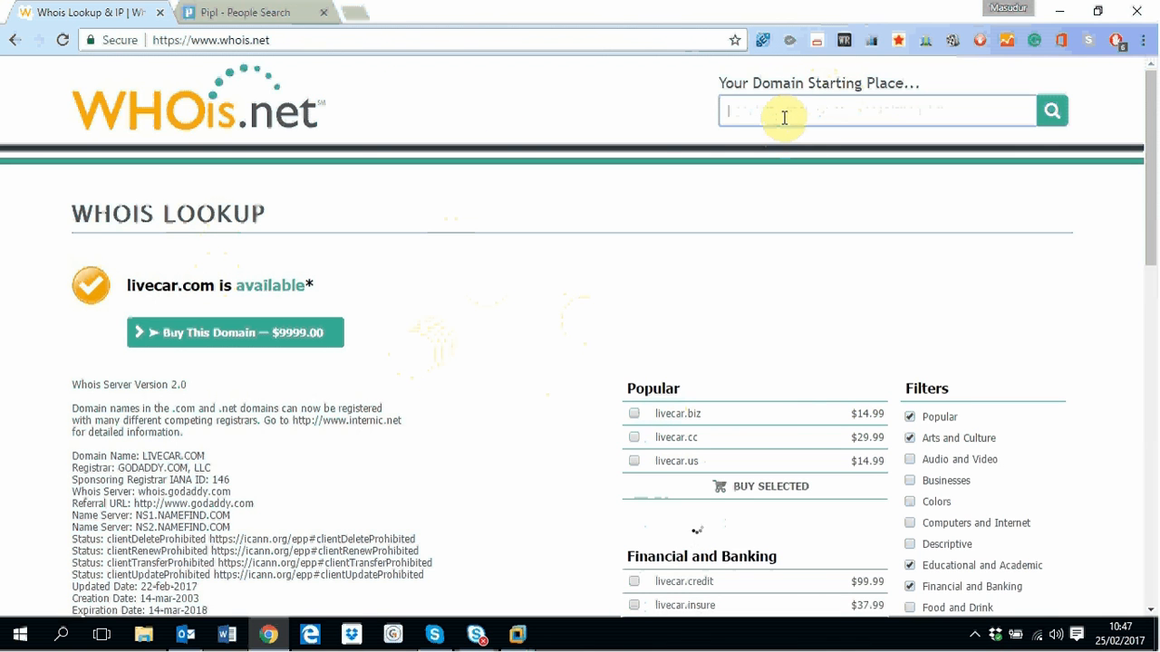
Run a Whois.net lookup for livecar.co.uk
type("livecar")
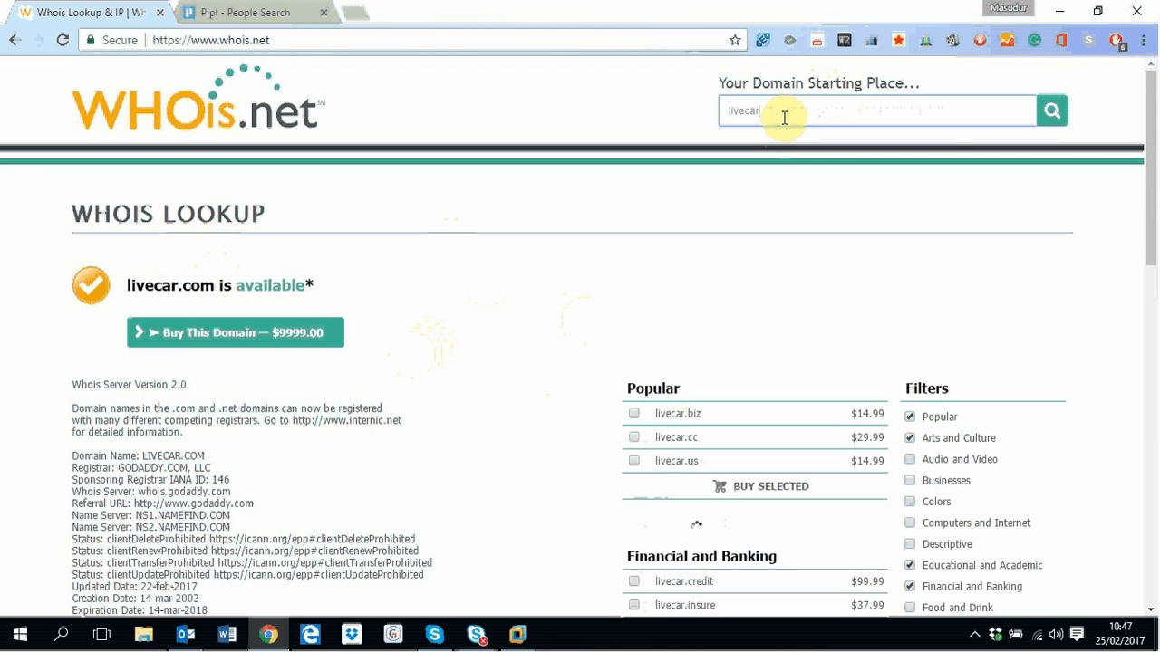
type(".co.u")
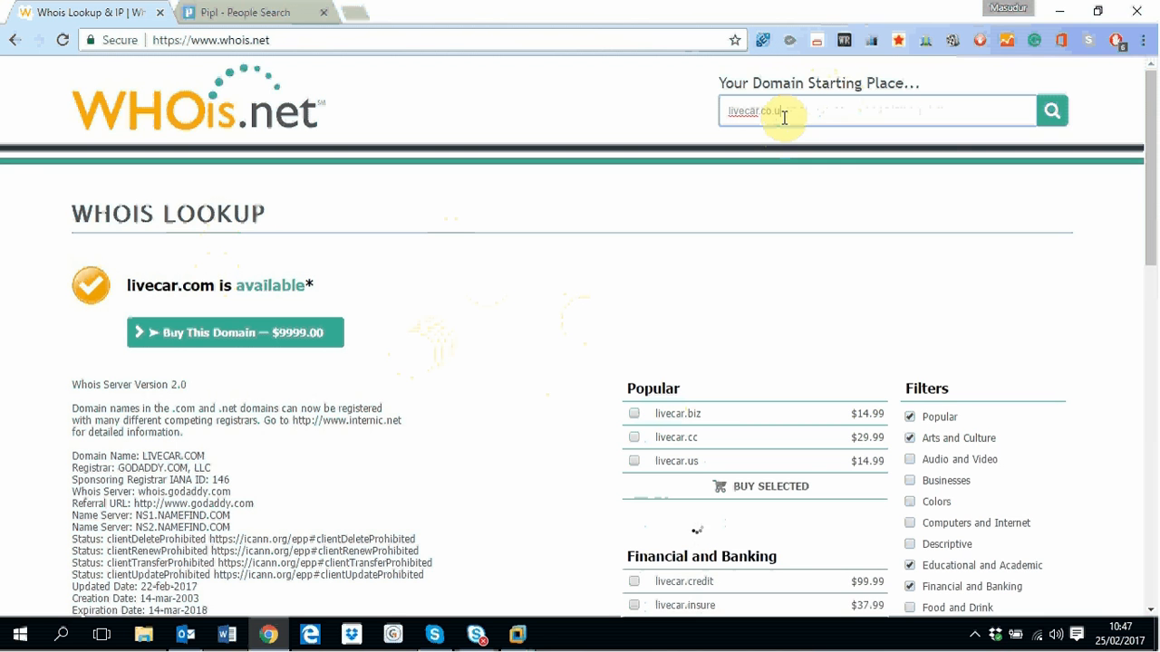
left_click(1051, 110)
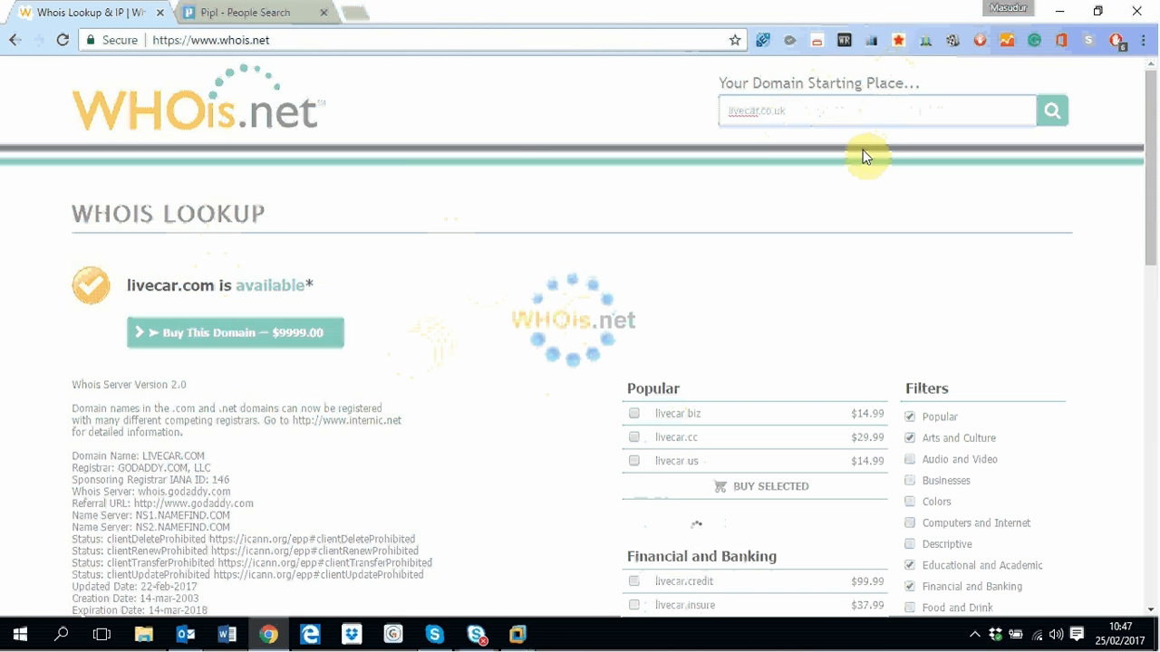
left_click(1051, 109)
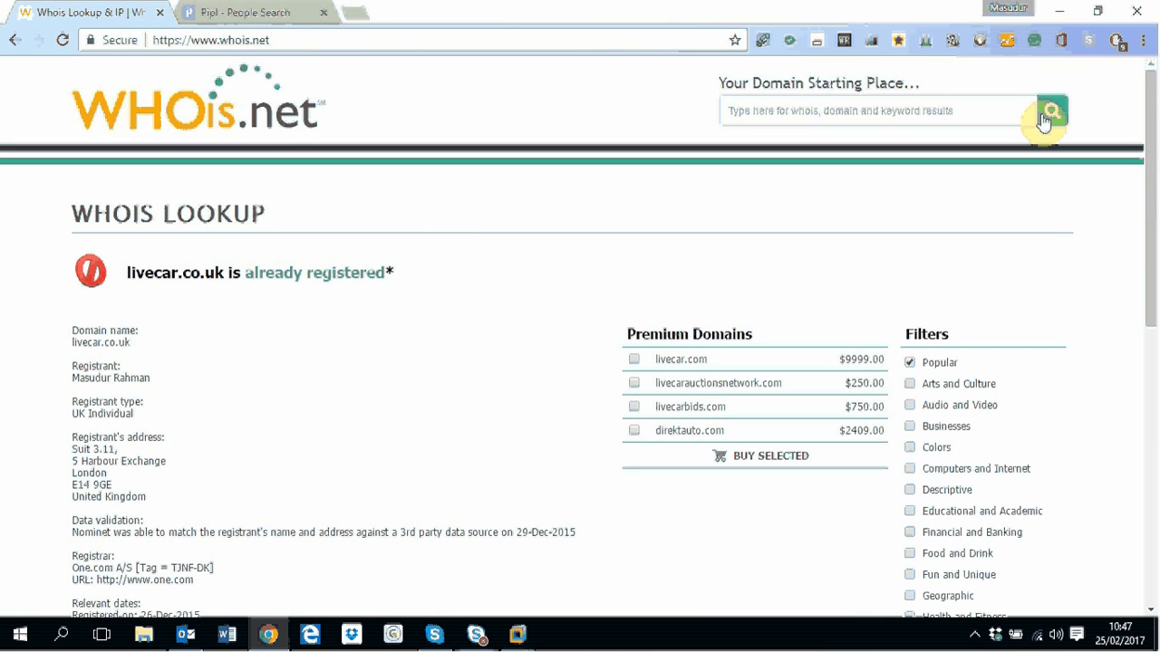
left_click(1051, 110)
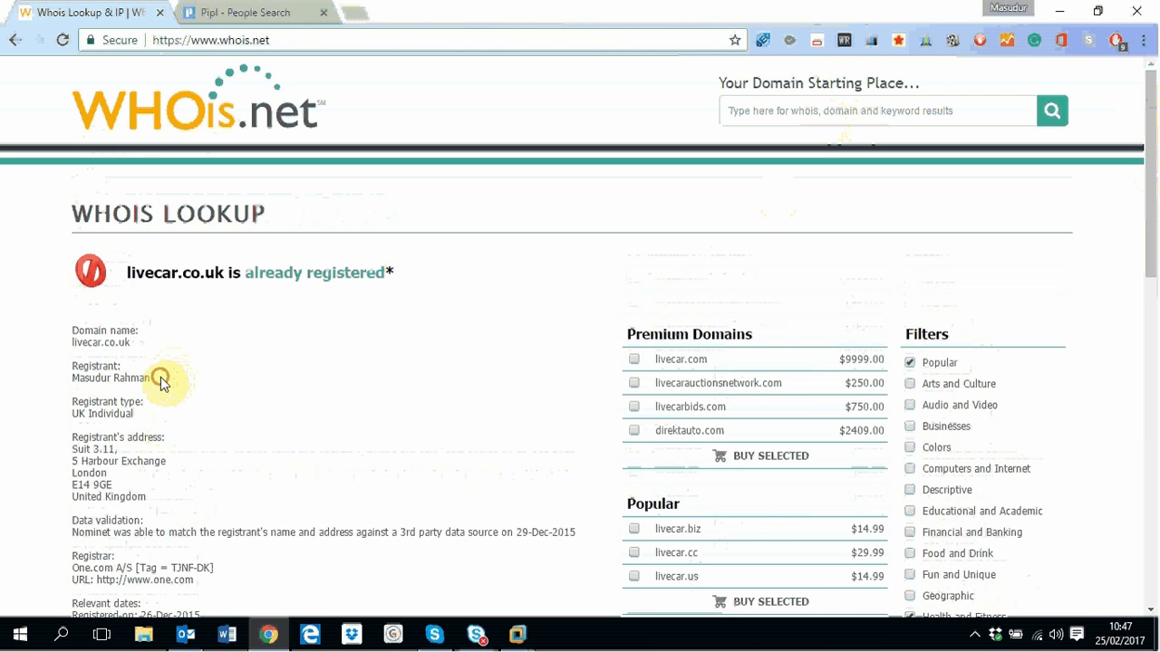
Select the registrant's name and the two name server entries in the record
double_click(109, 378)
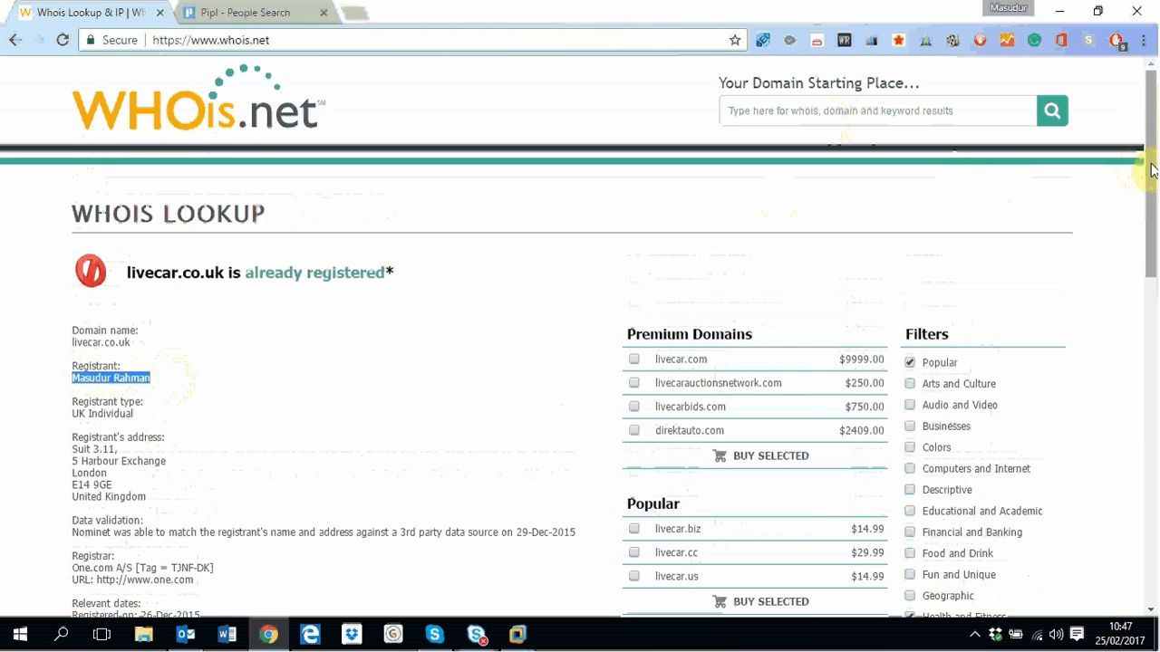
scroll("down", 3)
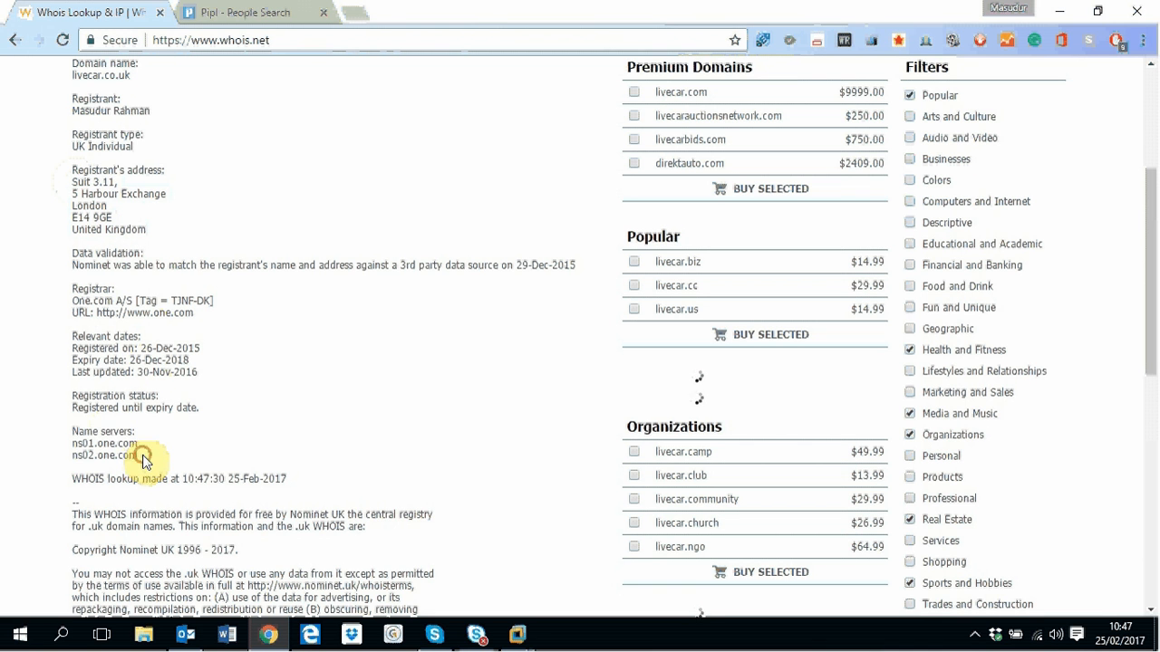
left_click_drag(71, 443, 139, 455)
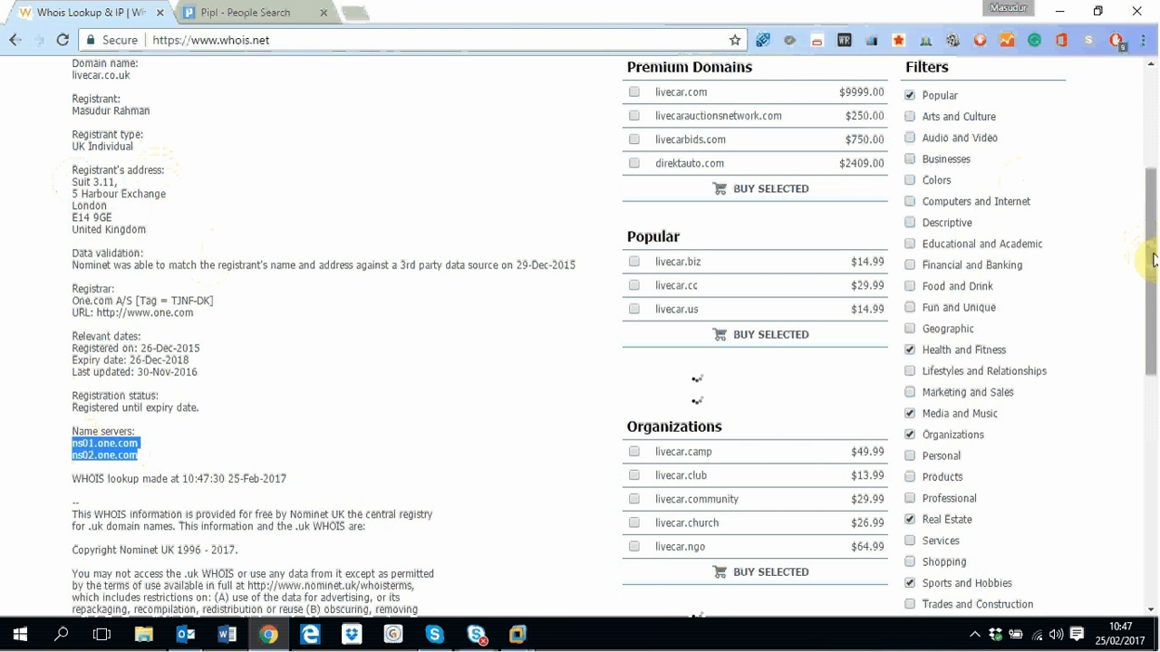
scroll("up", 3)
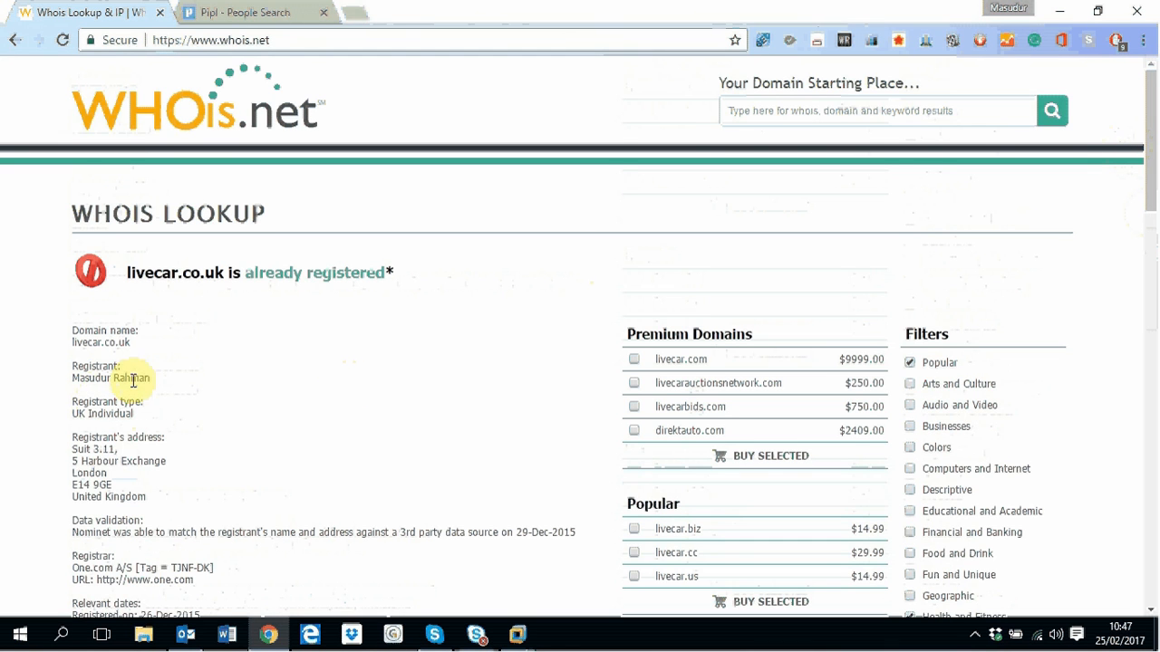
double_click(102, 377)
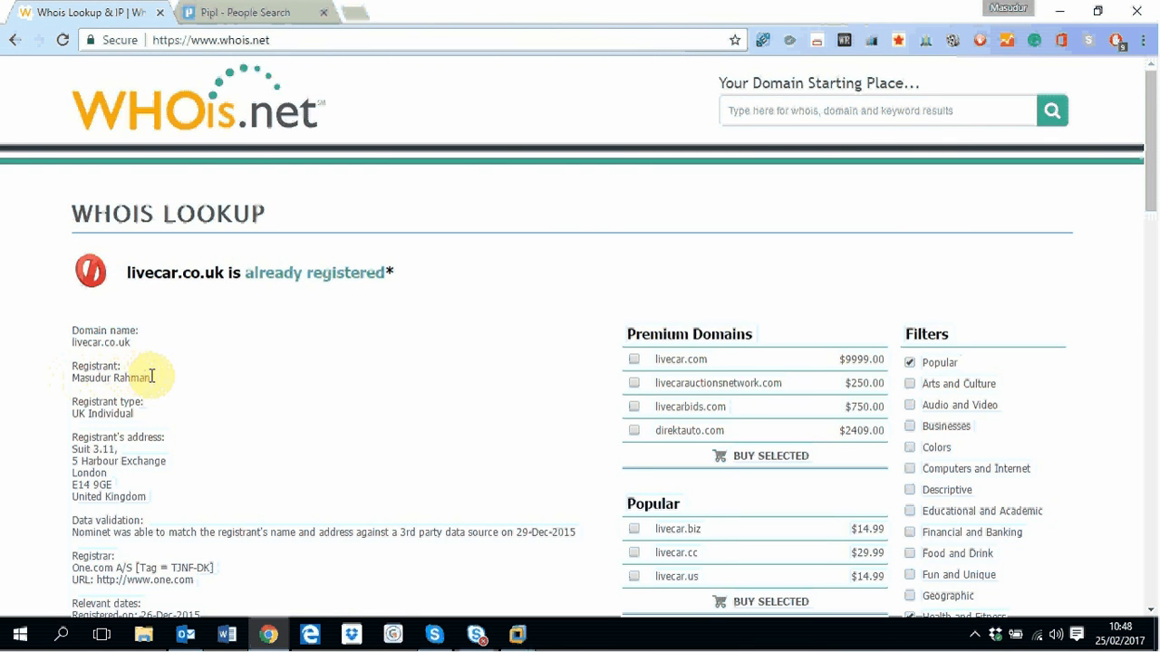
double_click(111, 377)
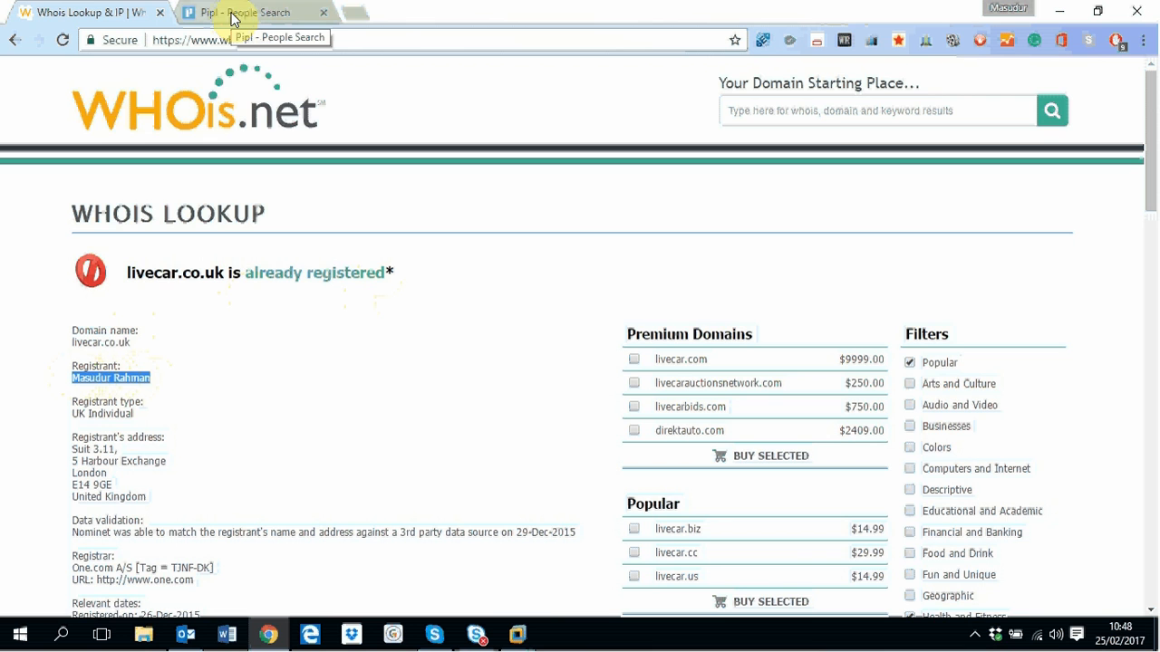
Search Pipl for the registrant's name with location Stoke On Trent, England
left_click(245, 11)
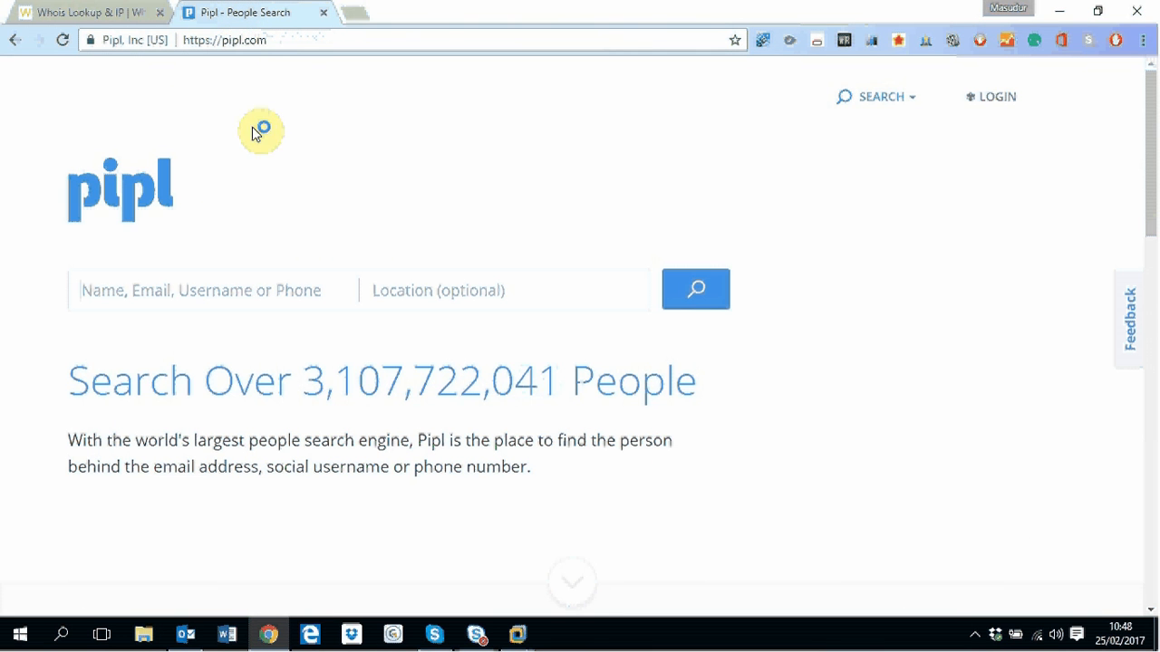
mouse_move(246, 60)
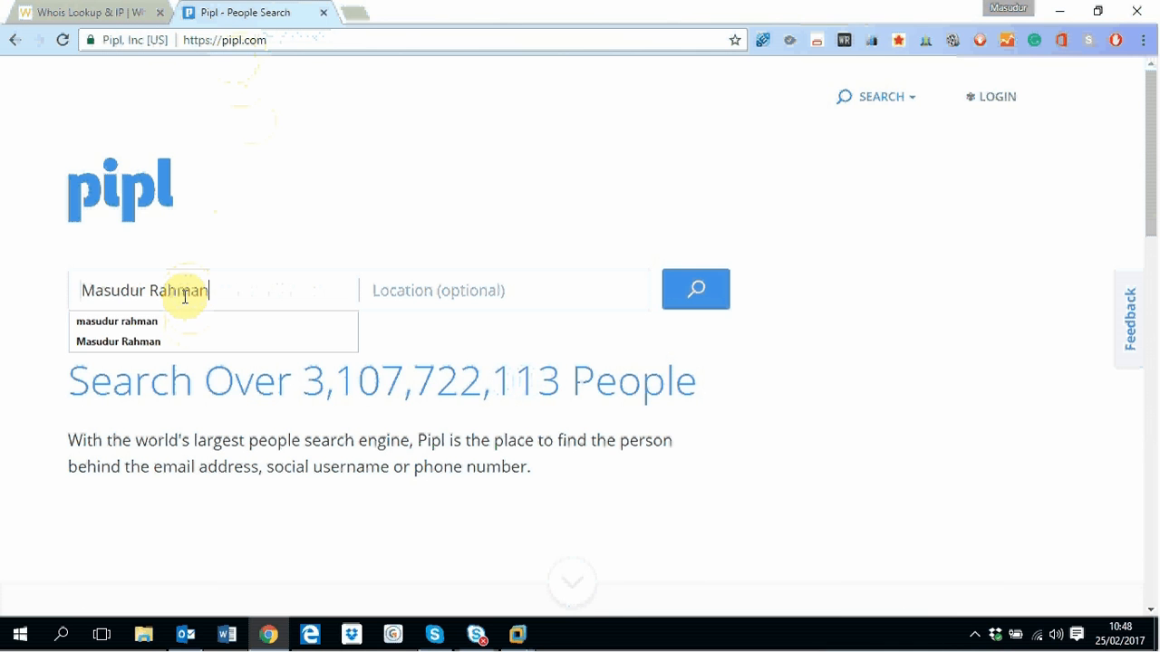
mouse_move(450, 290)
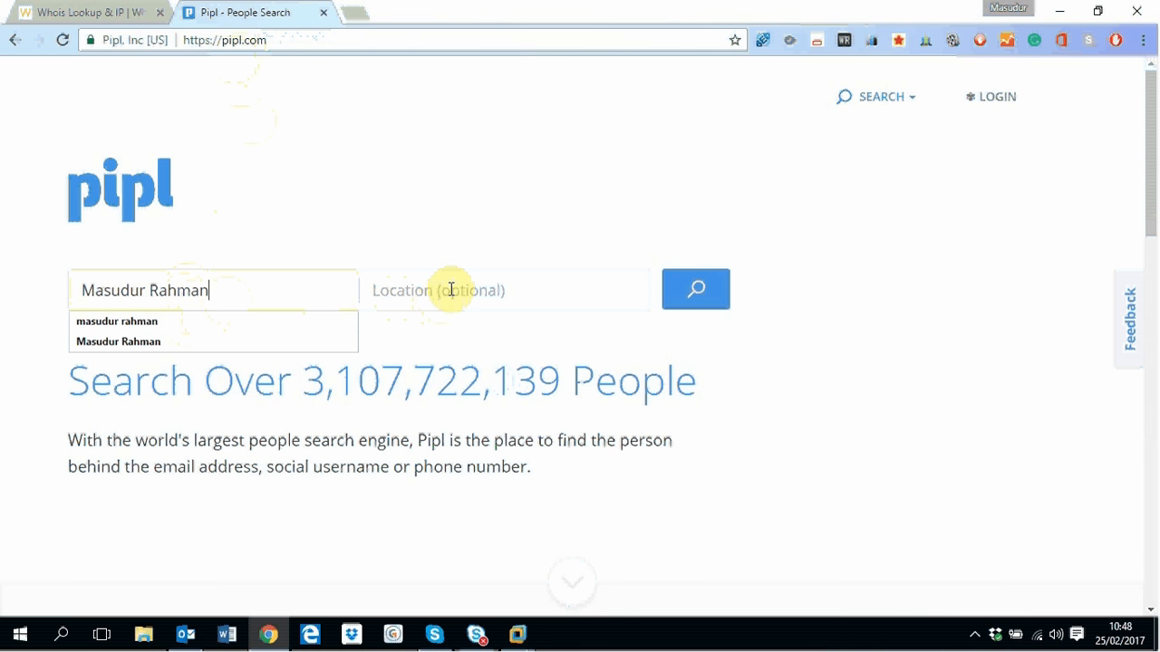
type("sto")
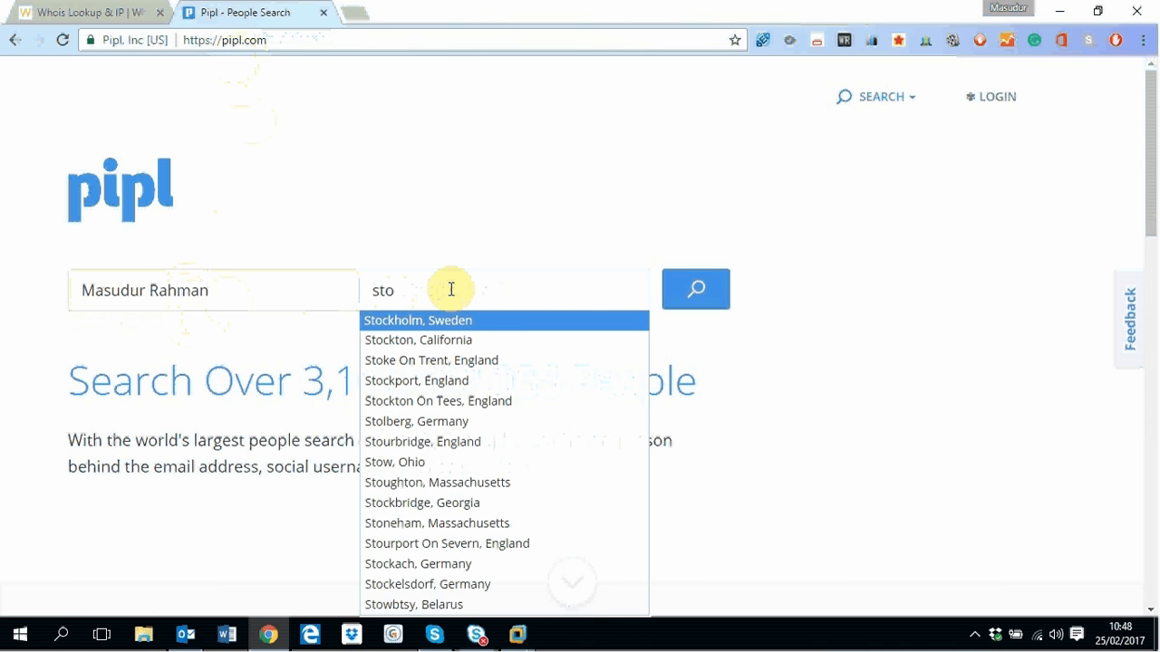
left_click(431, 360)
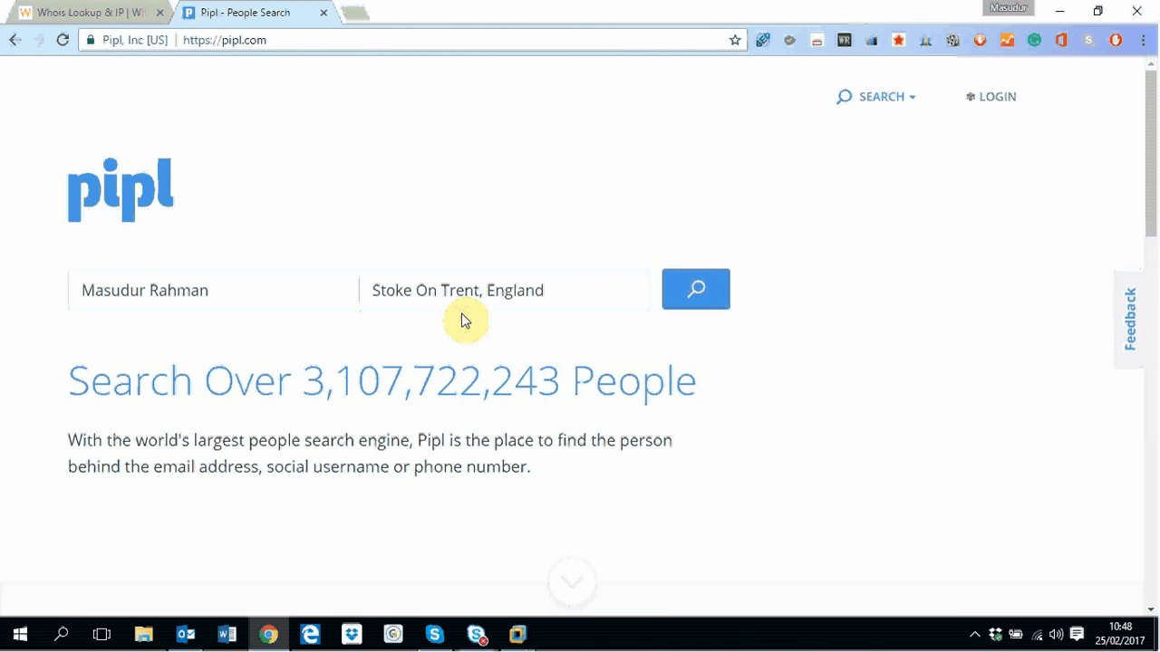
left_click(695, 289)
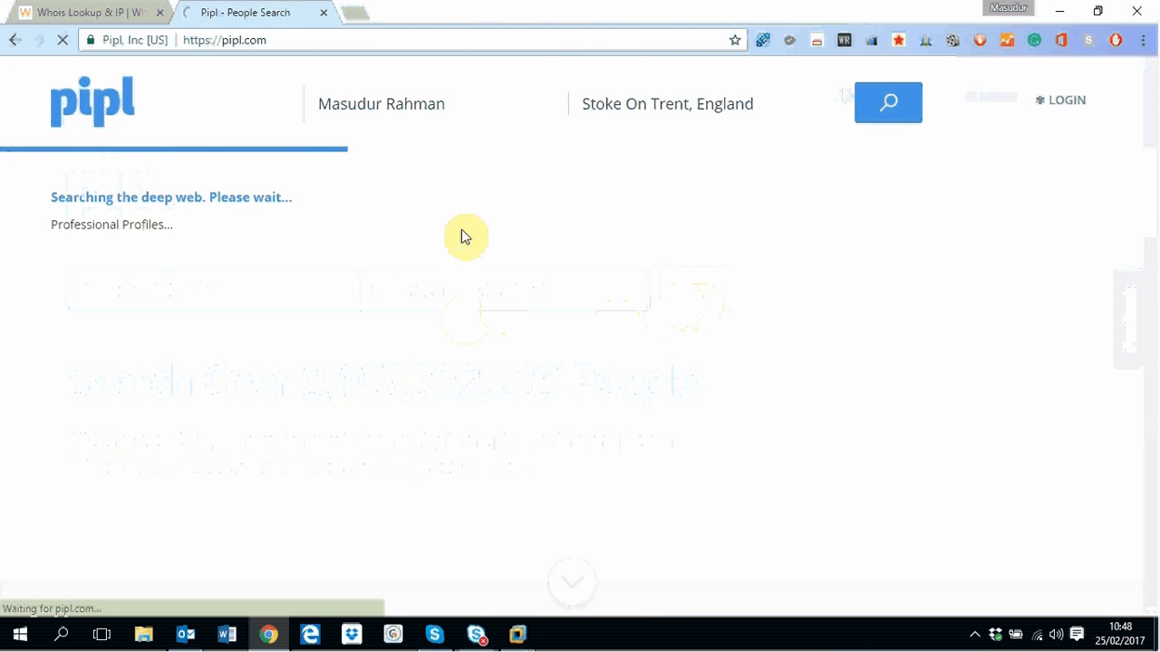
Open the Colchester Lecturer in Digital Forensics profile from the results
left_click(887, 103)
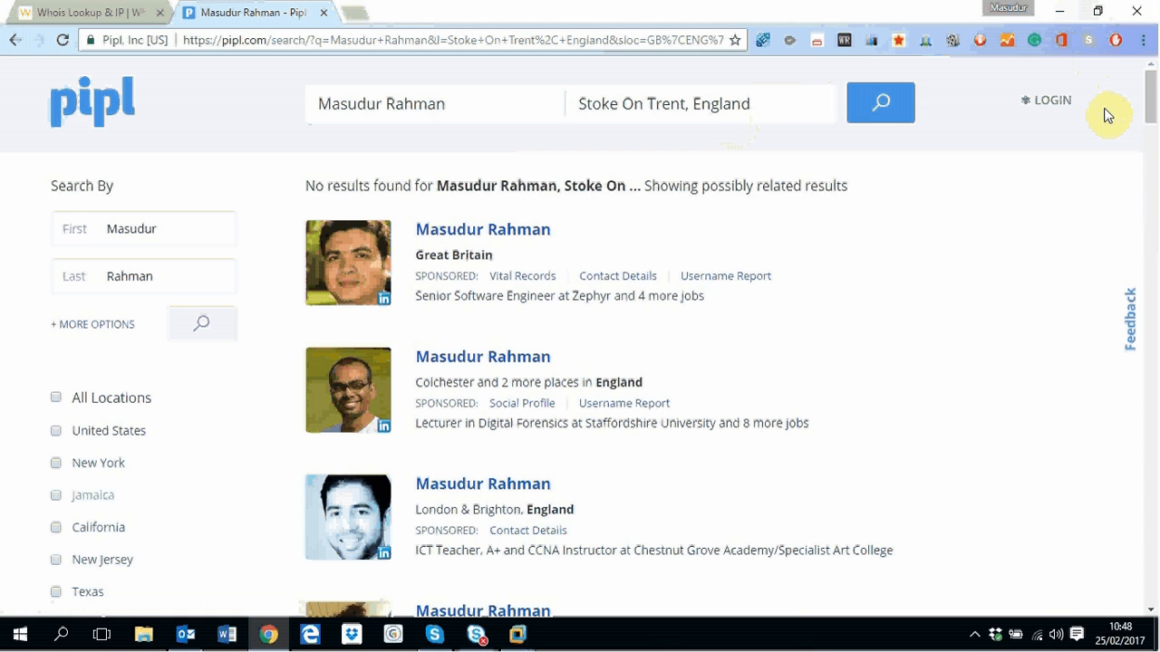
mouse_move(732, 311)
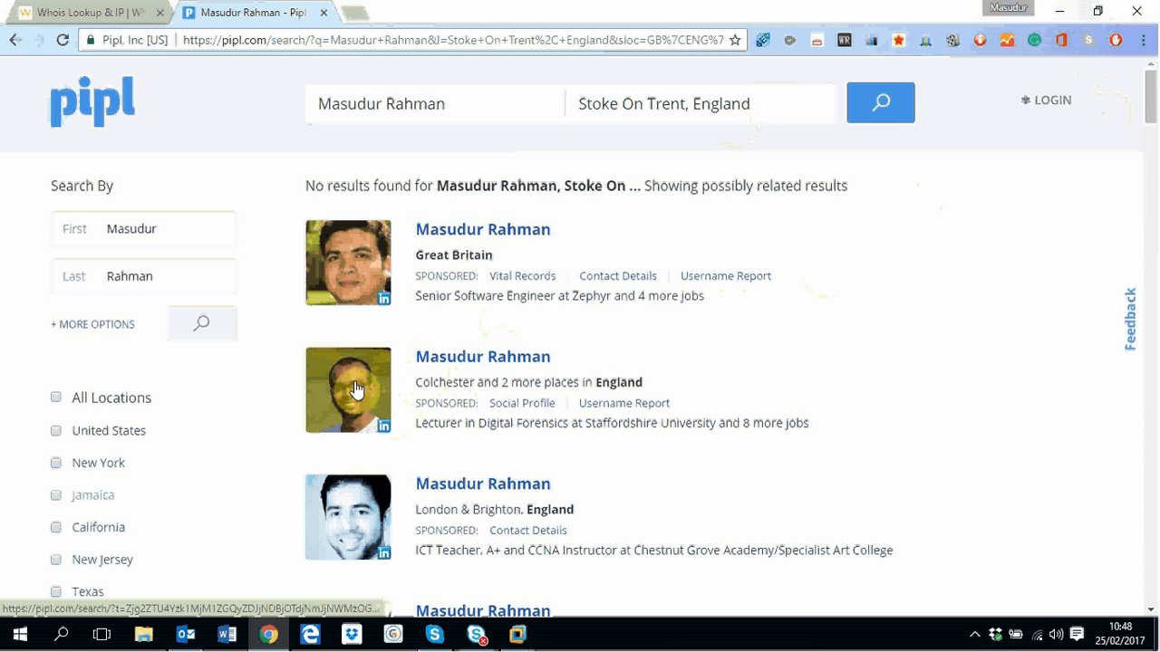
left_click(347, 389)
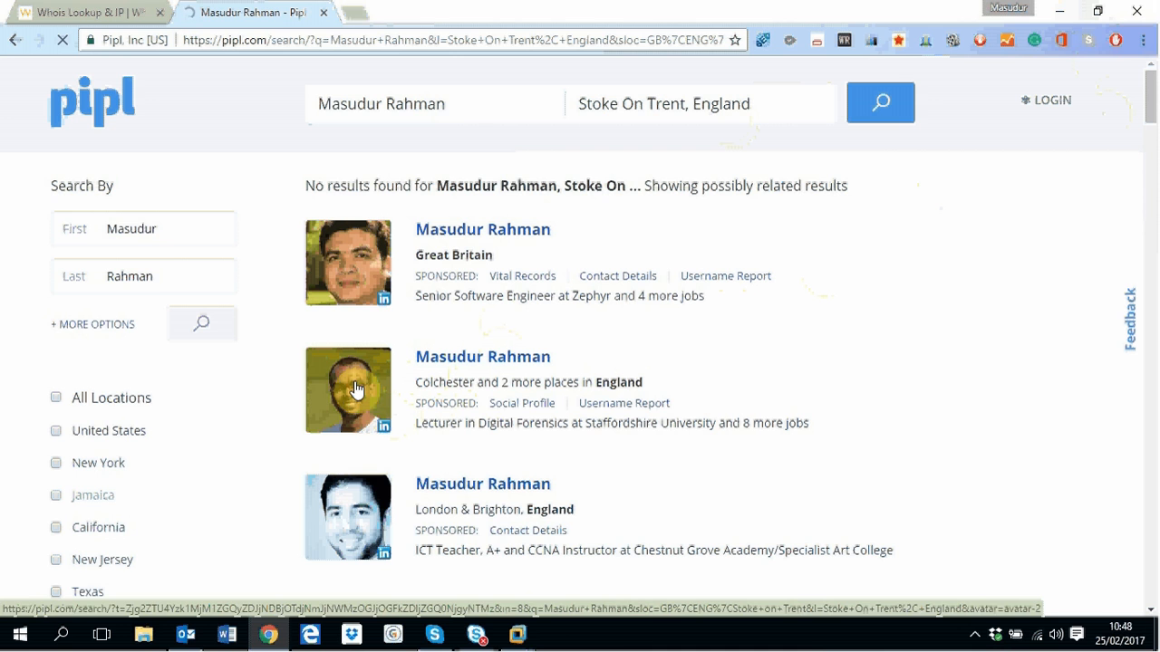
Read the lecturer's career, education, username, places and linked LinkedIn, Facebook, Flickr accounts
left_click(483, 356)
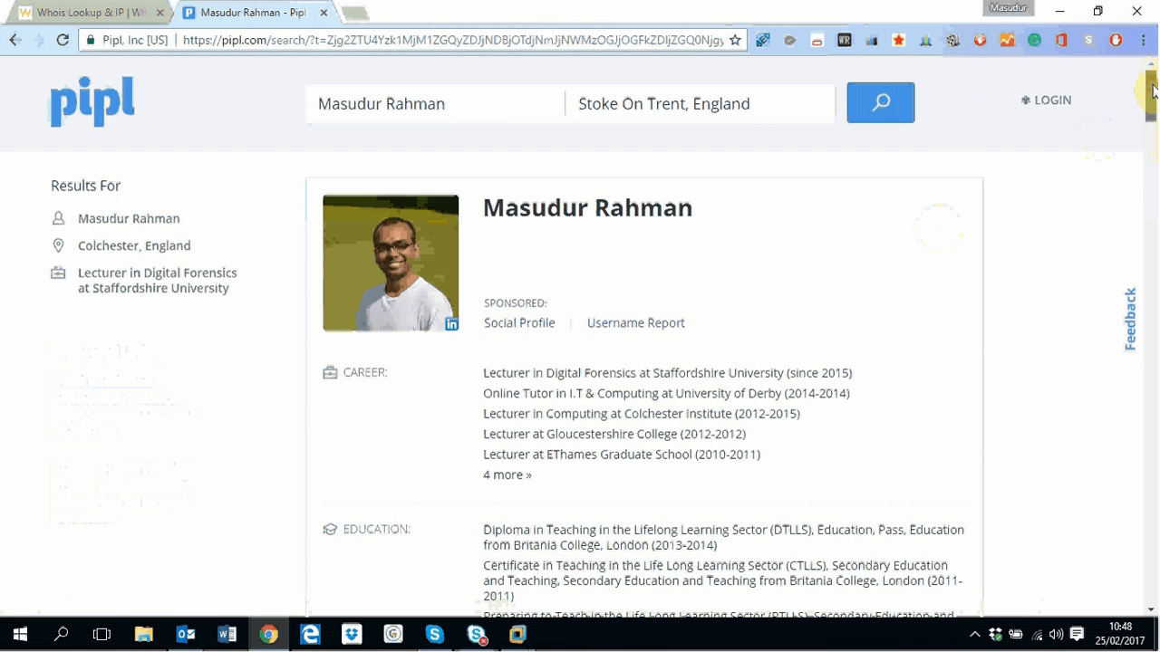
scroll("down", 3)
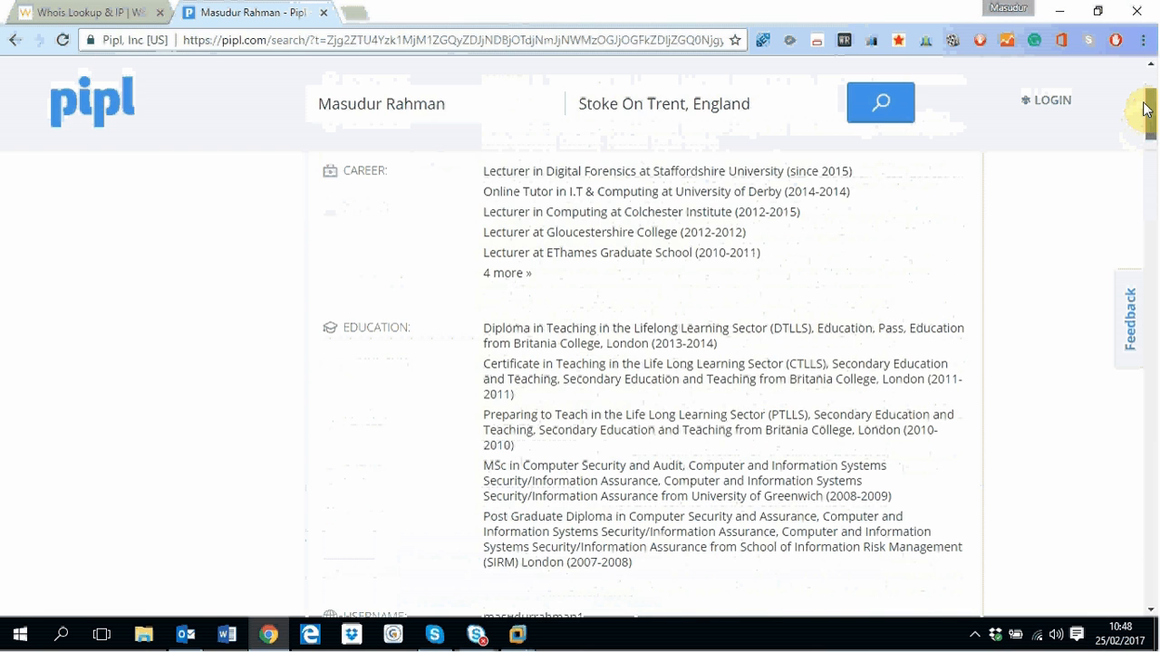
scroll("down", 3)
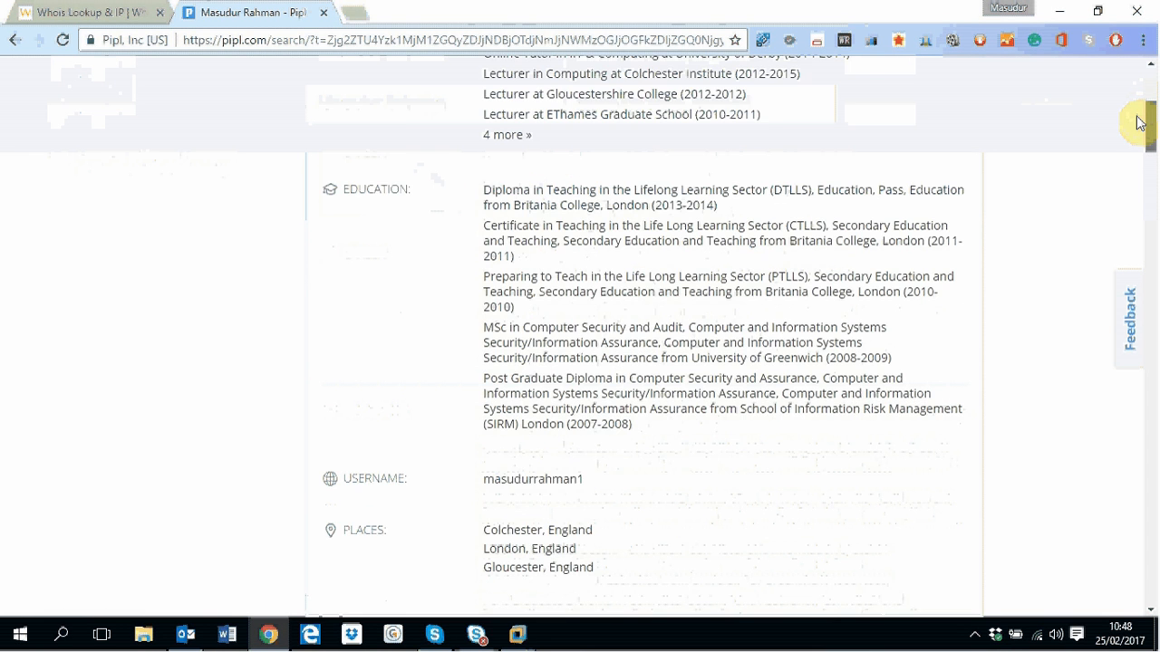
scroll("down", 3)
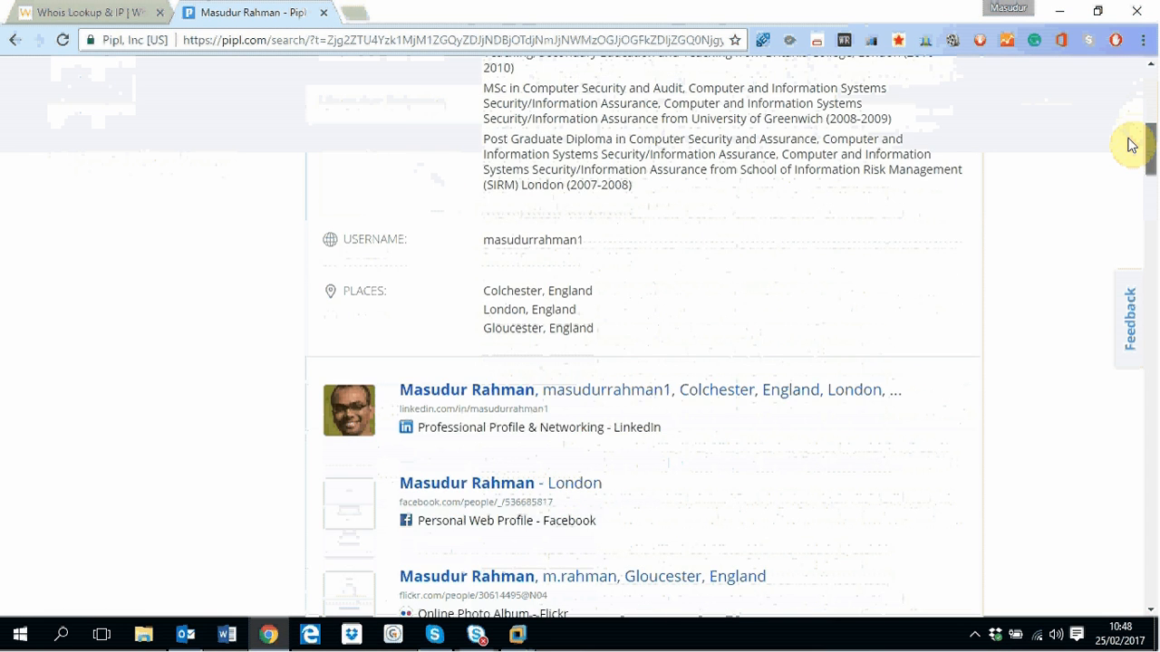
scroll("down", 3)
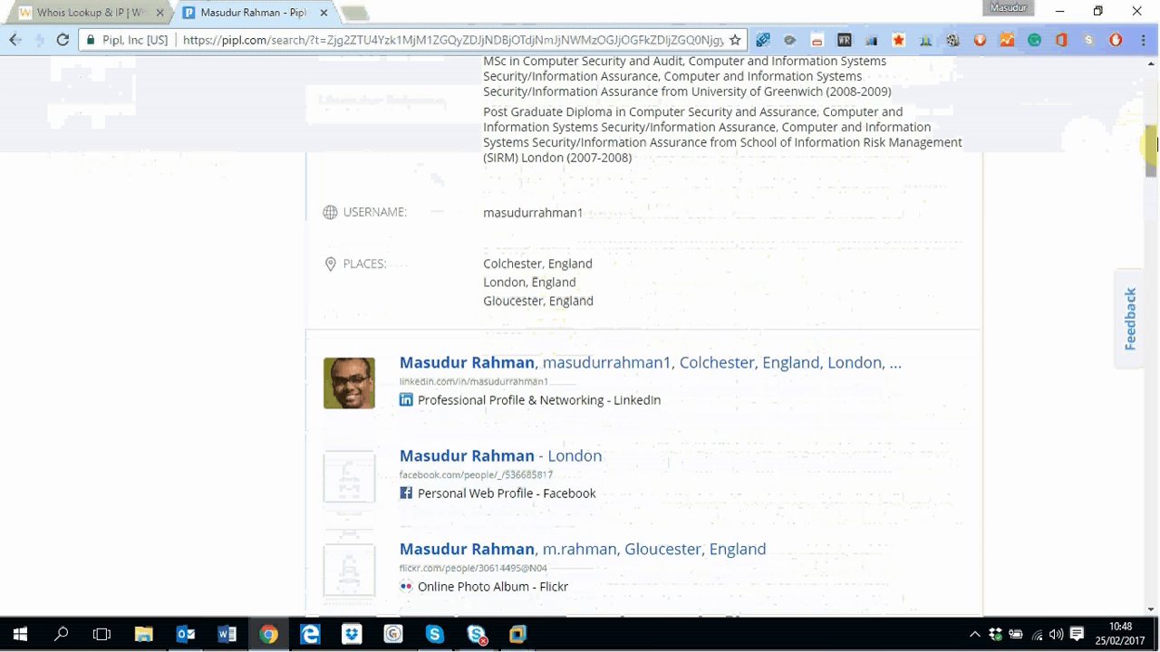
scroll("down", 3)
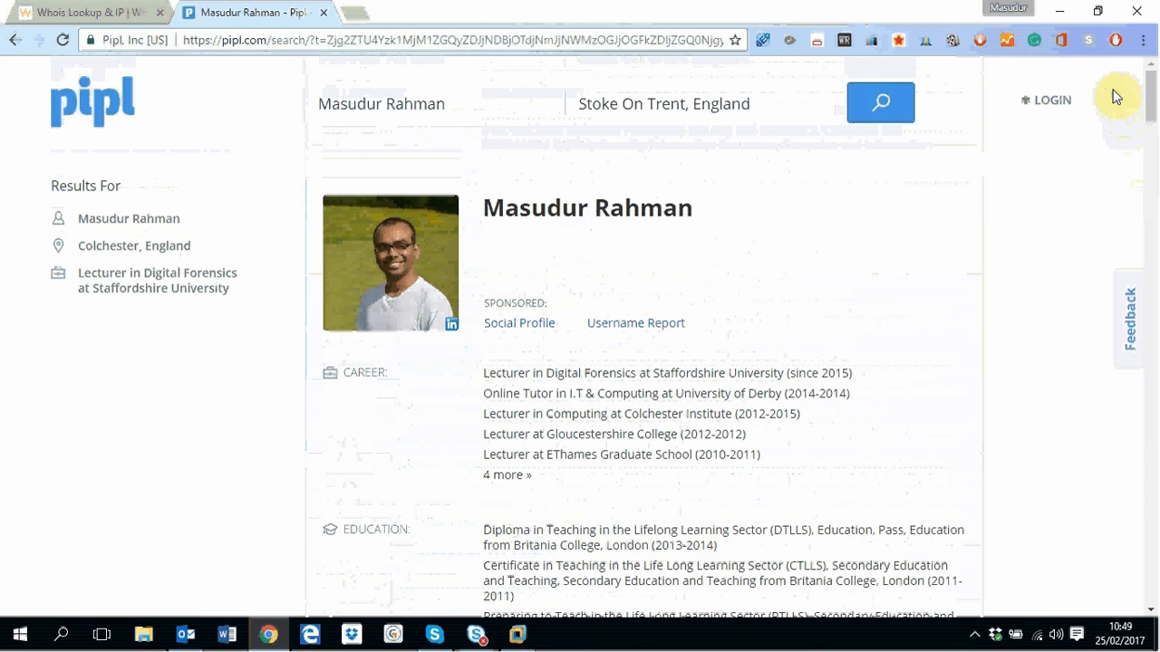
mouse_move(1102, 93)
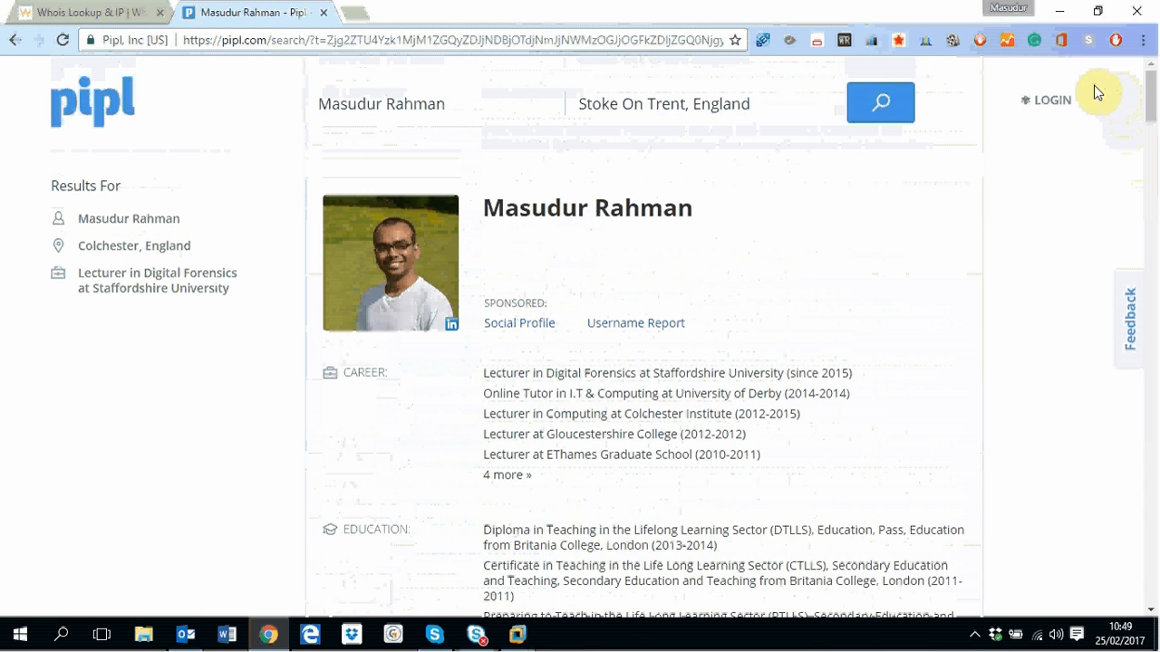
mouse_move(523, 248)
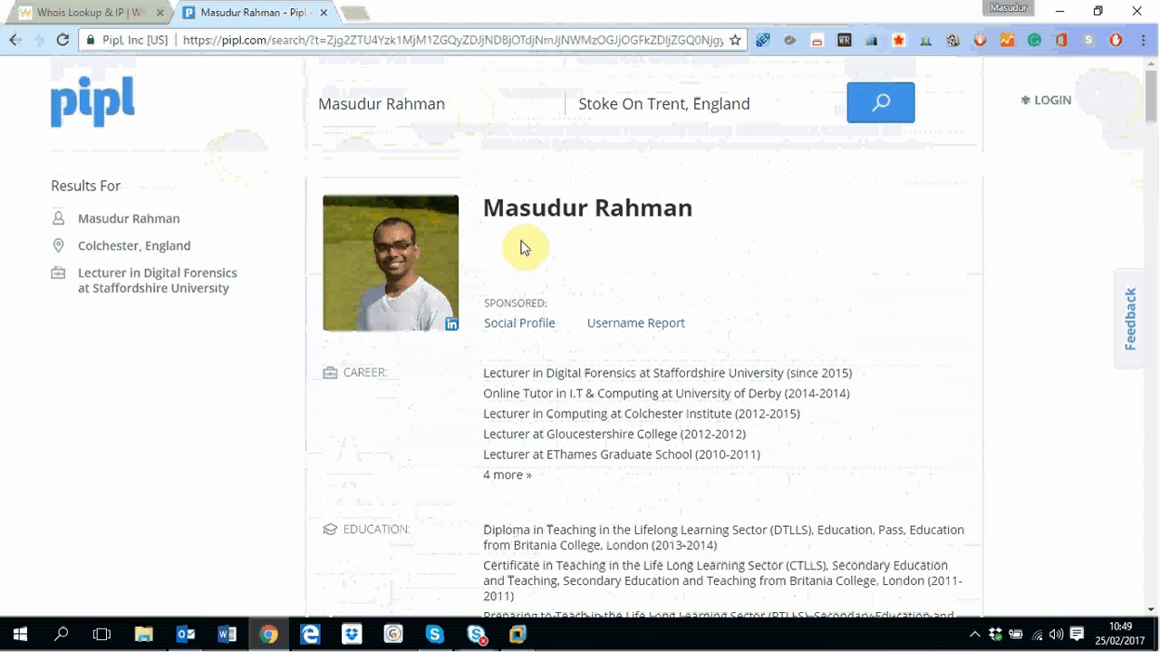
mouse_move(958, 278)
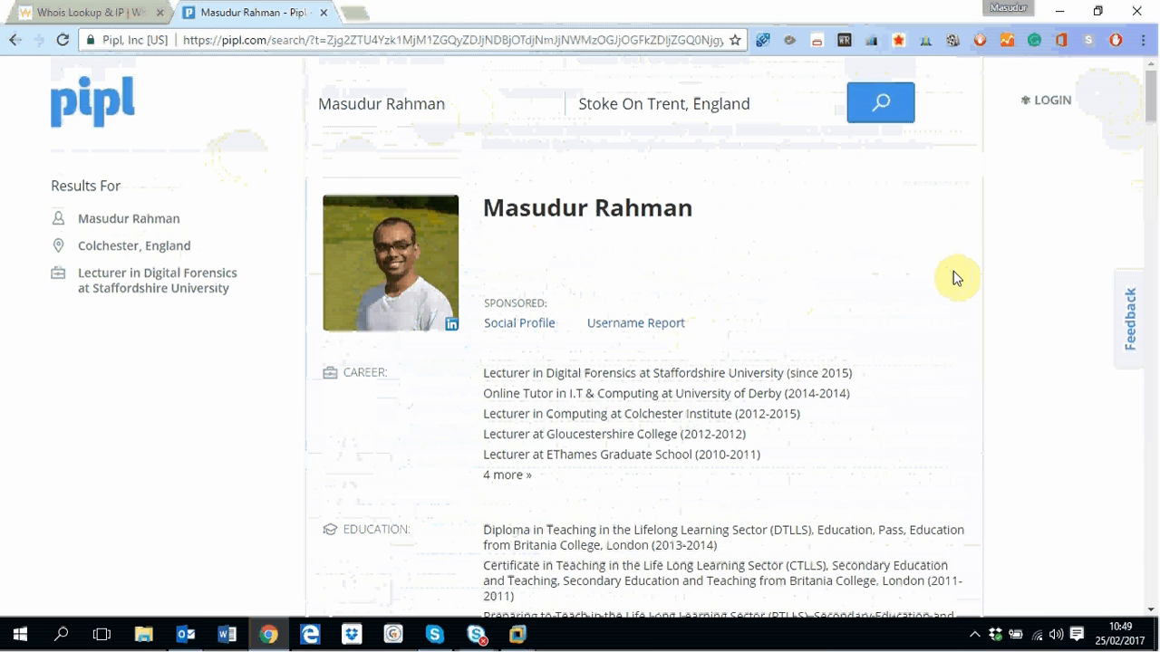
mouse_move(872, 315)
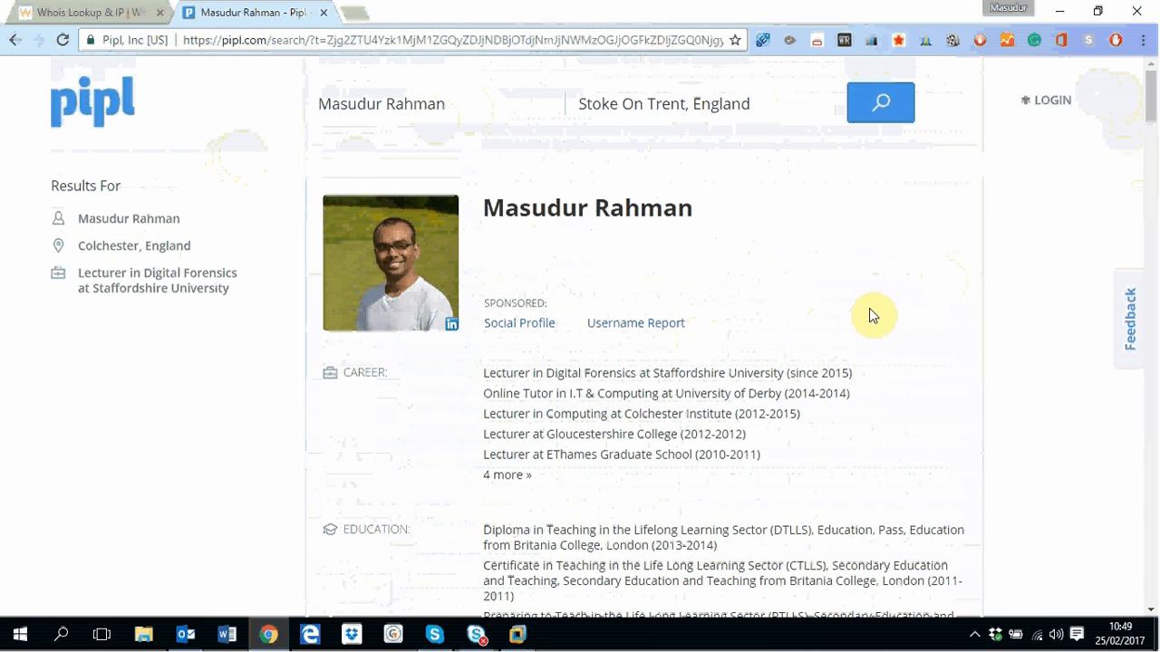
mouse_move(521, 362)
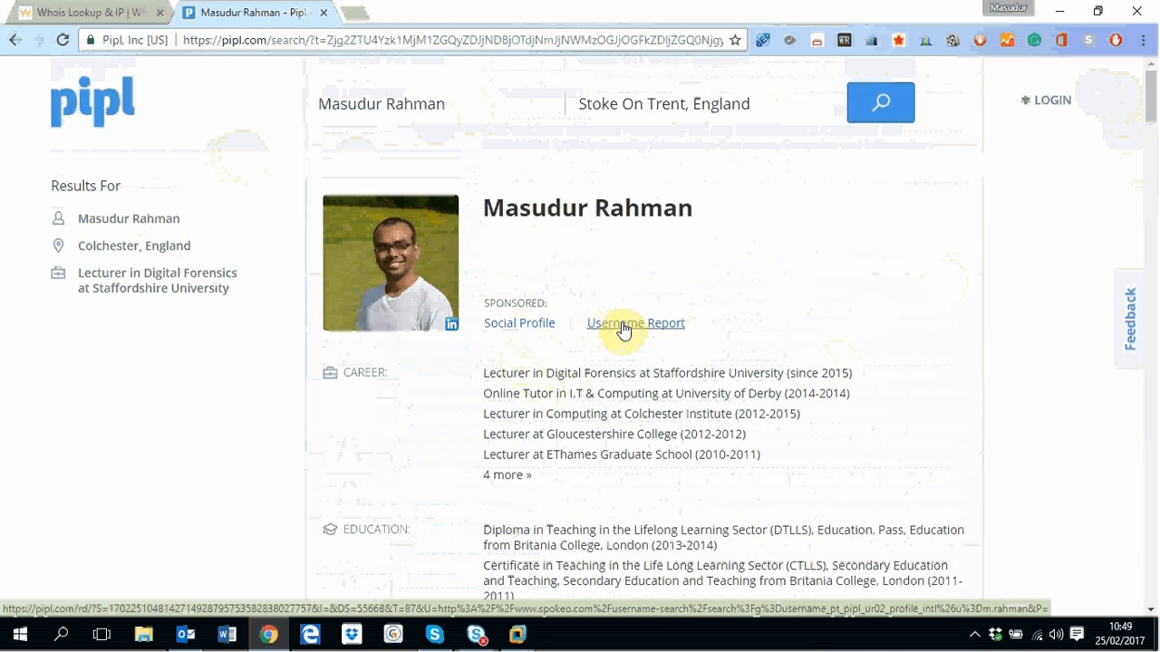
mouse_move(519, 322)
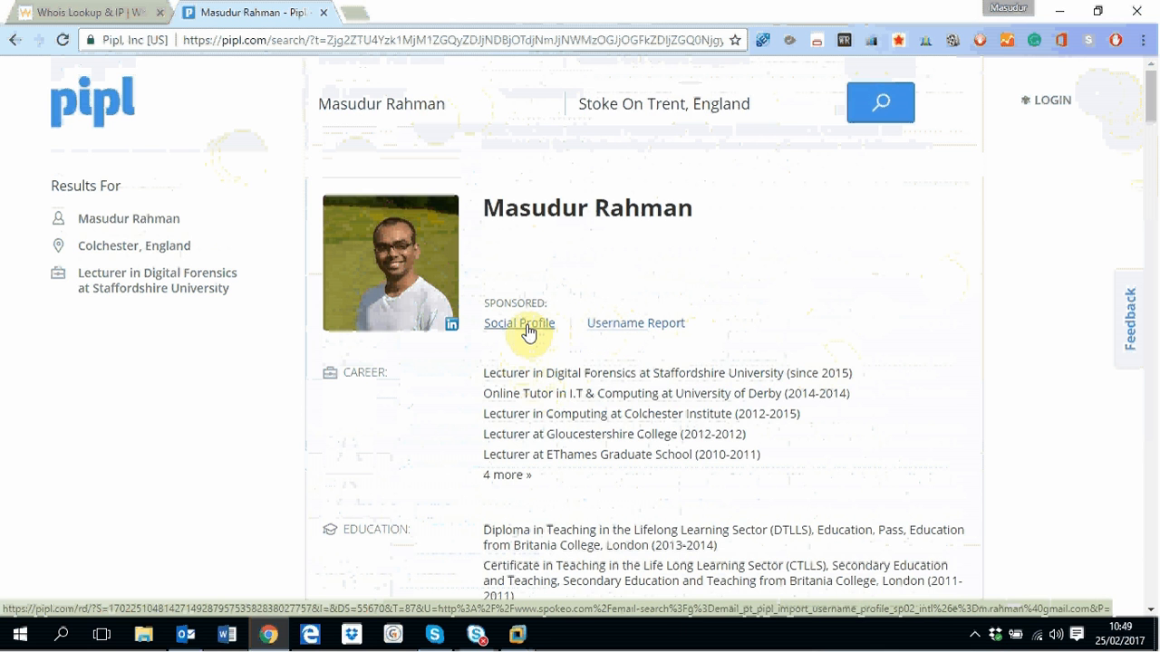
Enter the lecturer's Gmail address in Spokeo's social reverse email search
left_click(519, 322)
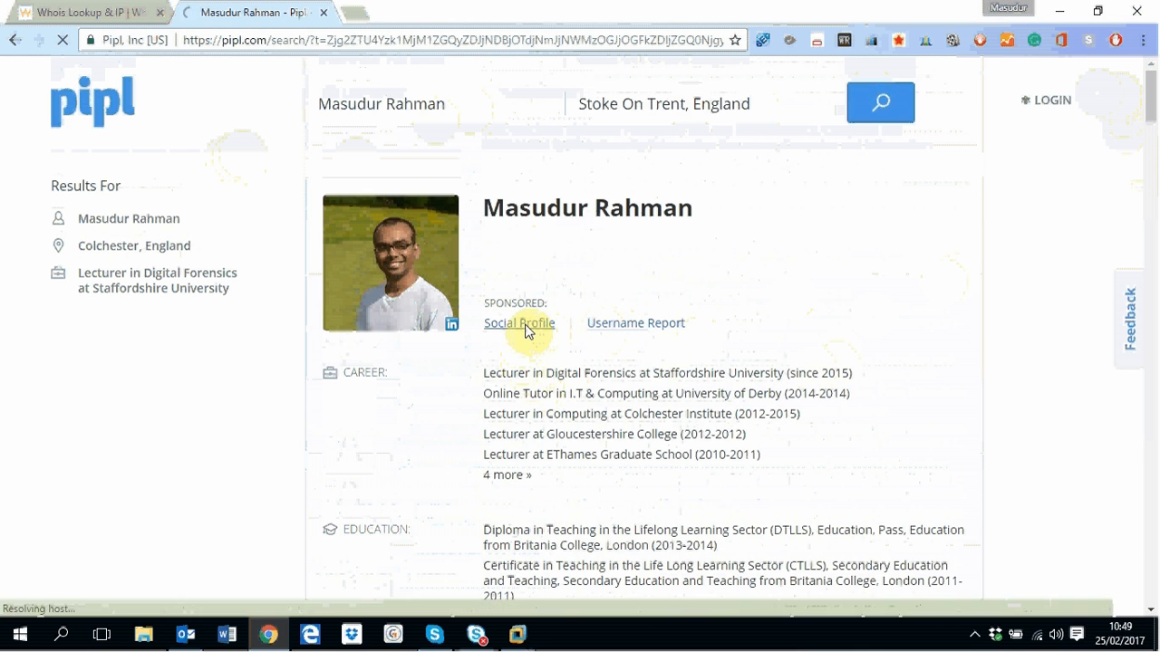
left_click(519, 322)
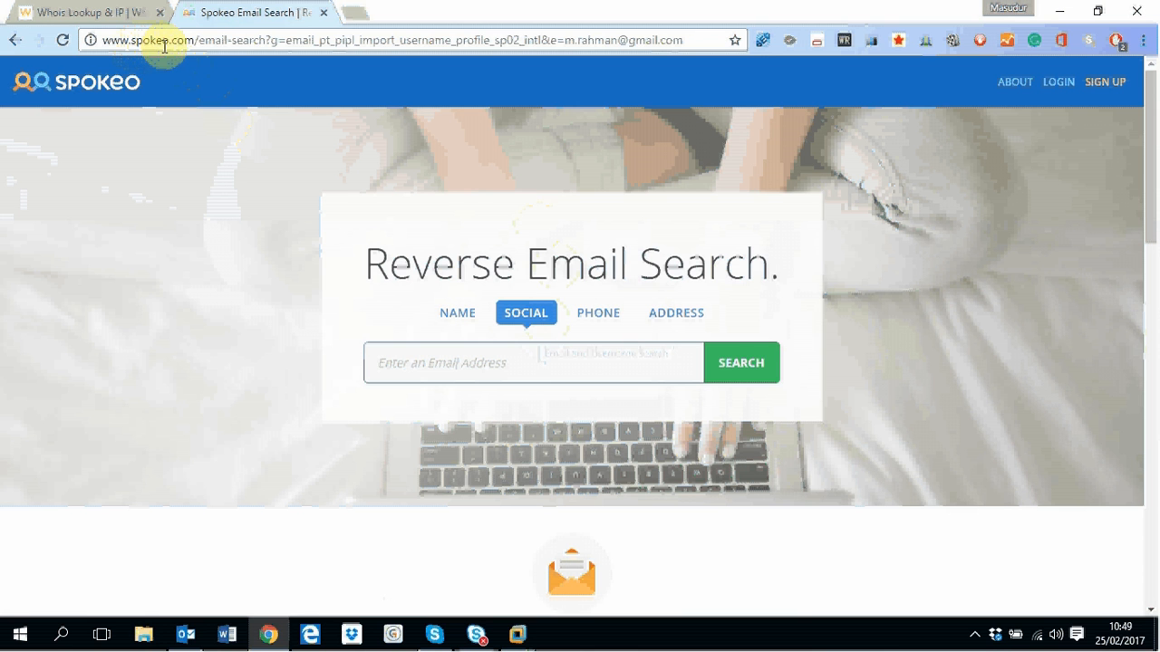
left_click(533, 363)
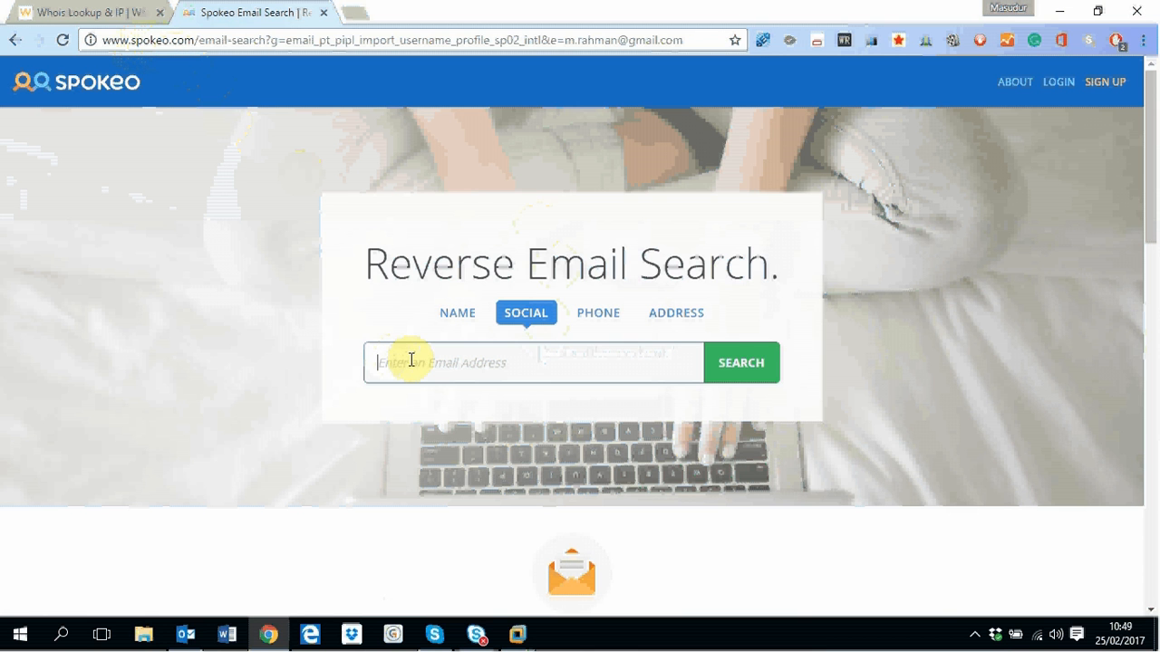
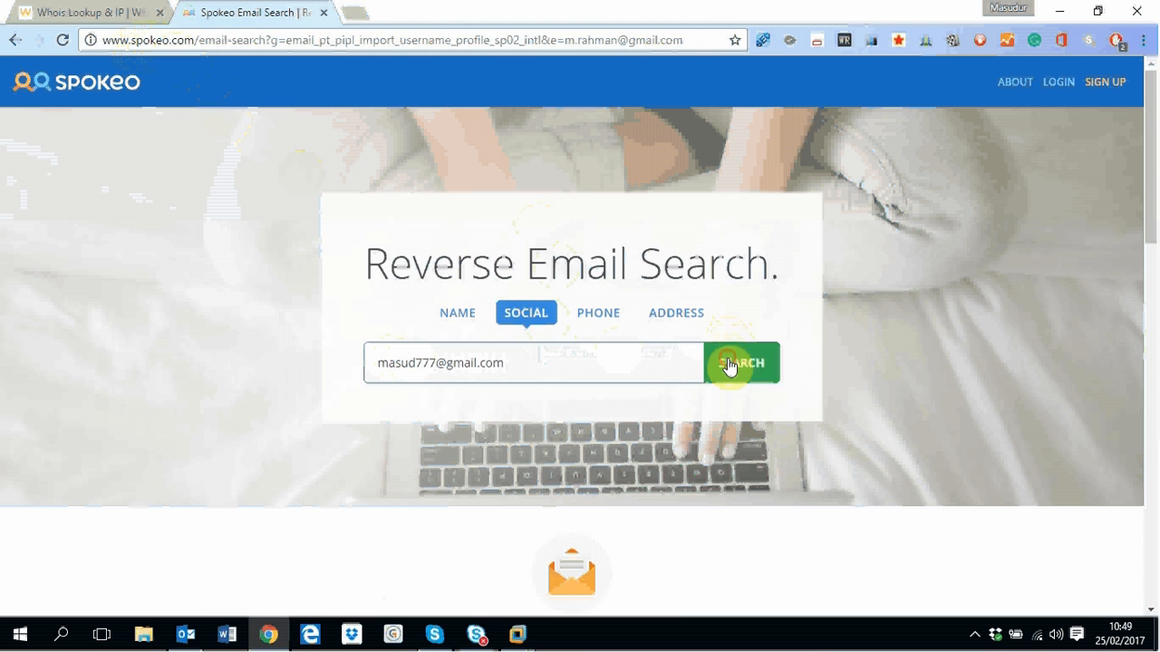
Run the Spokeo reverse email search for the Gmail address
left_click(741, 363)
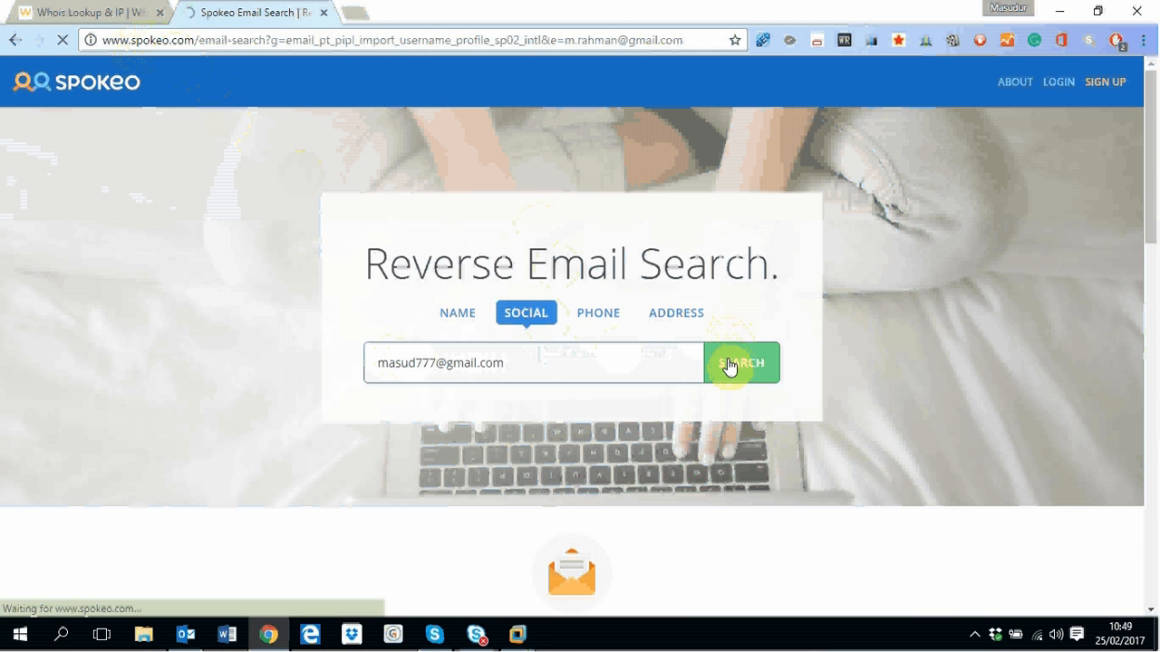
left_click(740, 363)
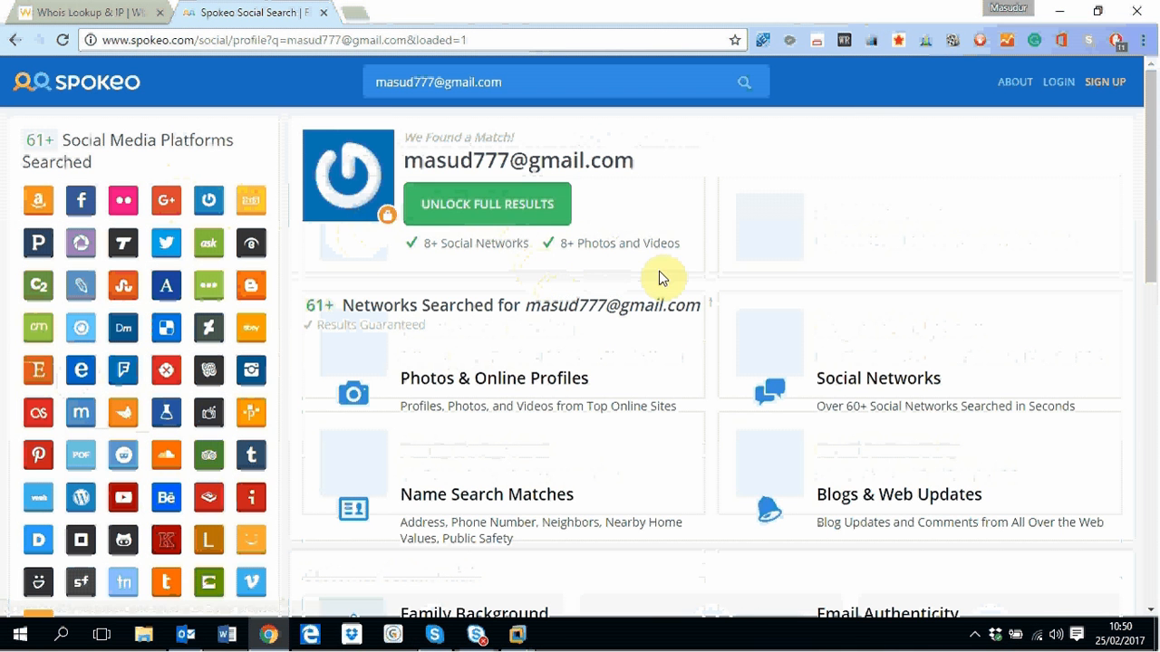
mouse_move(675, 284)
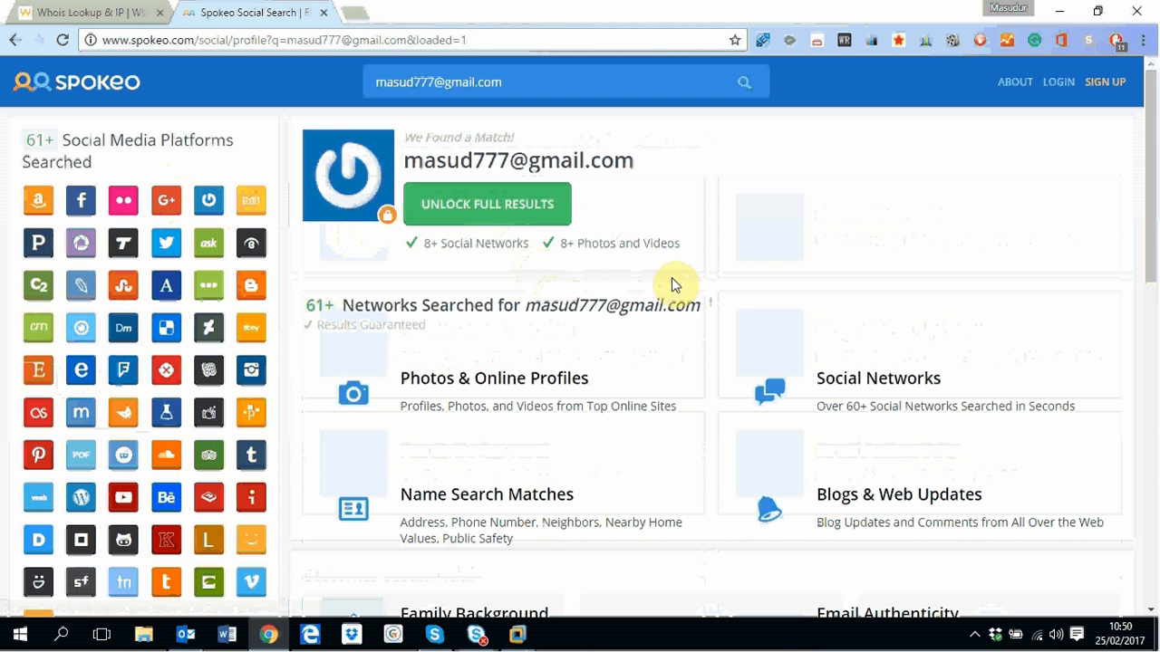
mouse_move(940, 150)
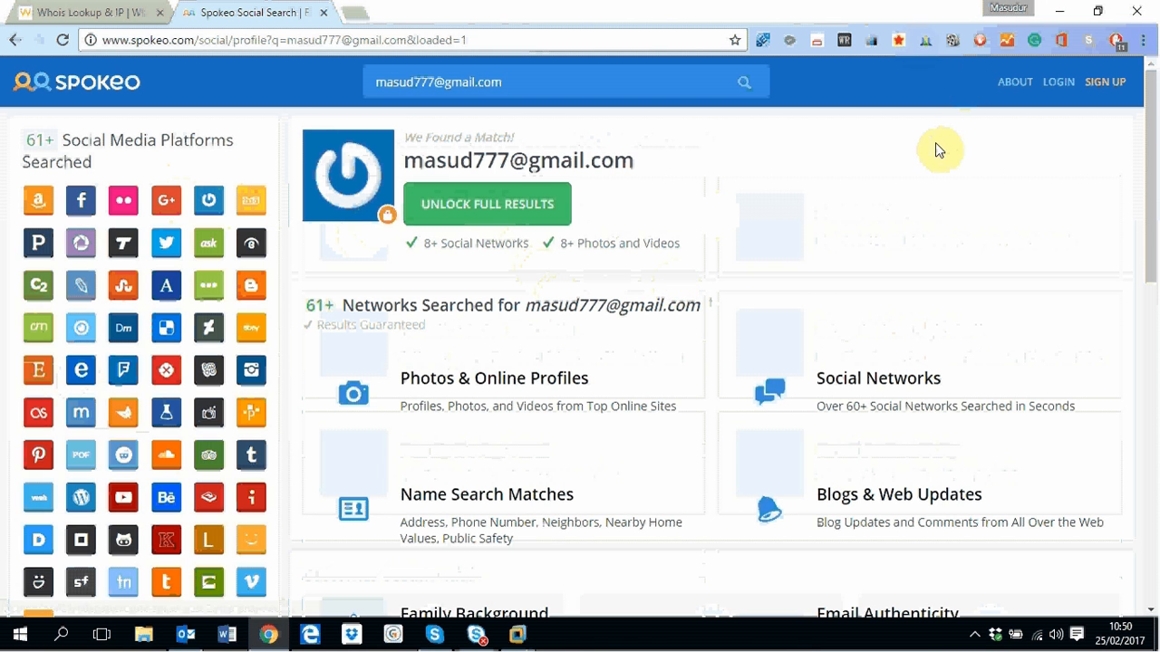
mouse_move(464, 269)
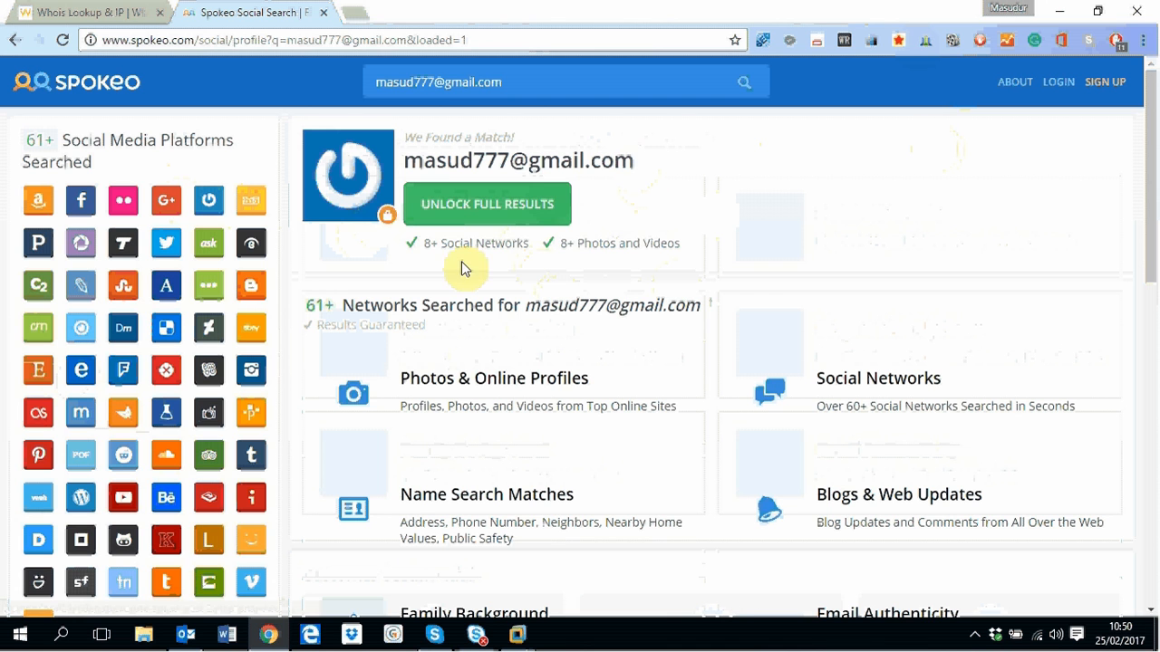
mouse_move(454, 260)
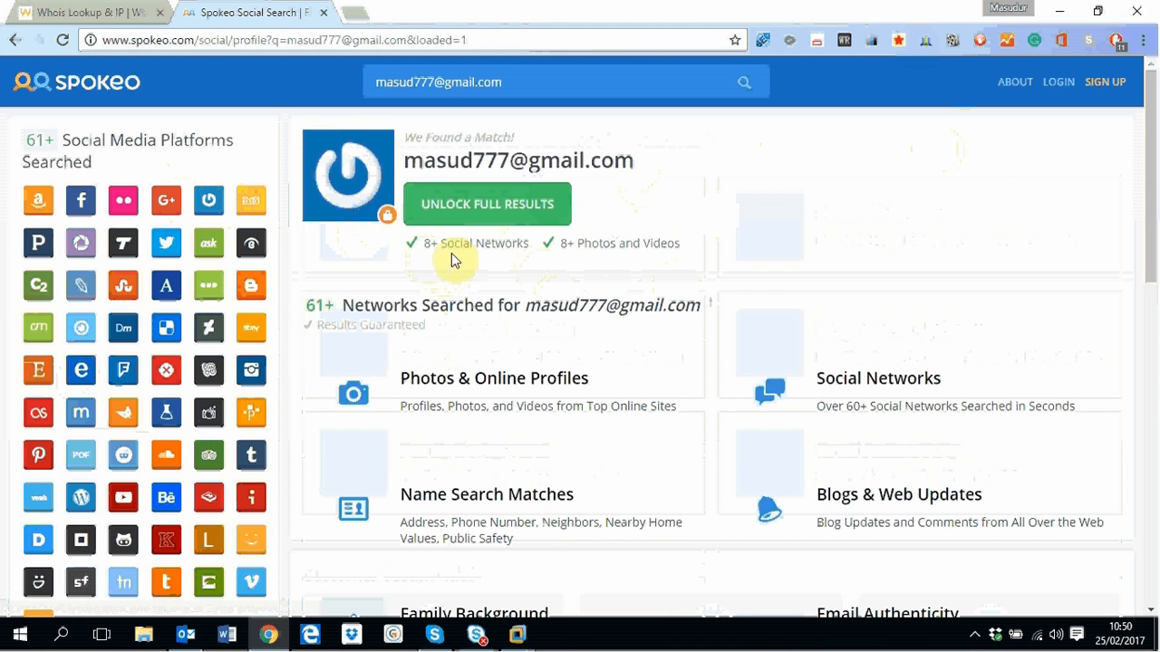
mouse_move(532, 145)
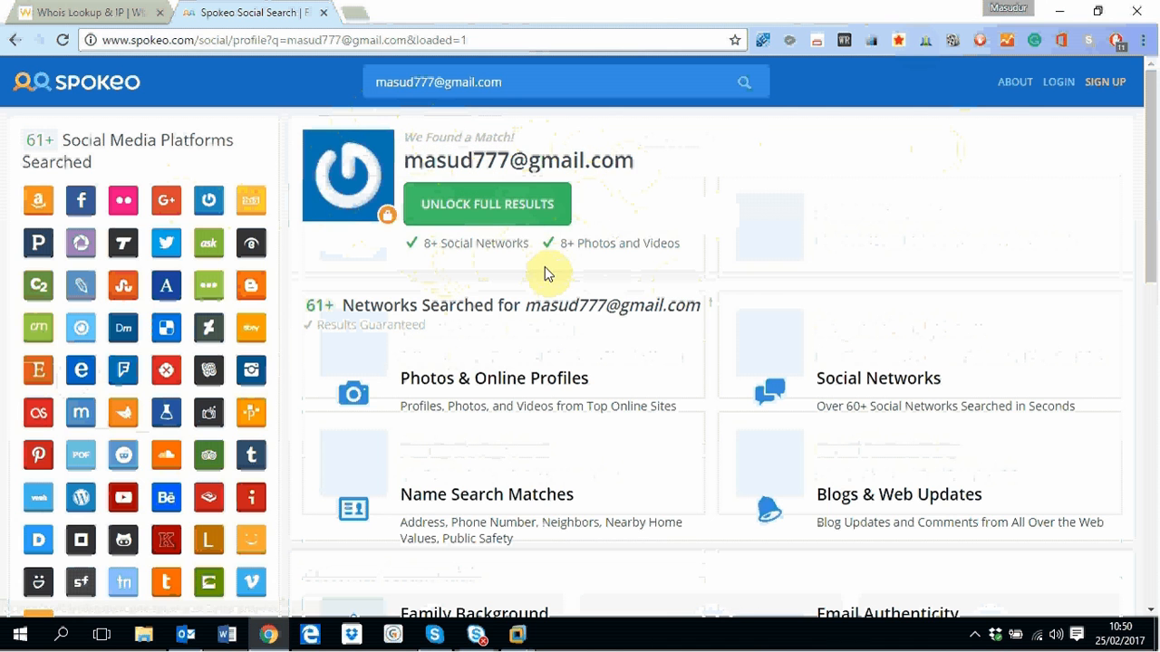
mouse_move(707, 242)
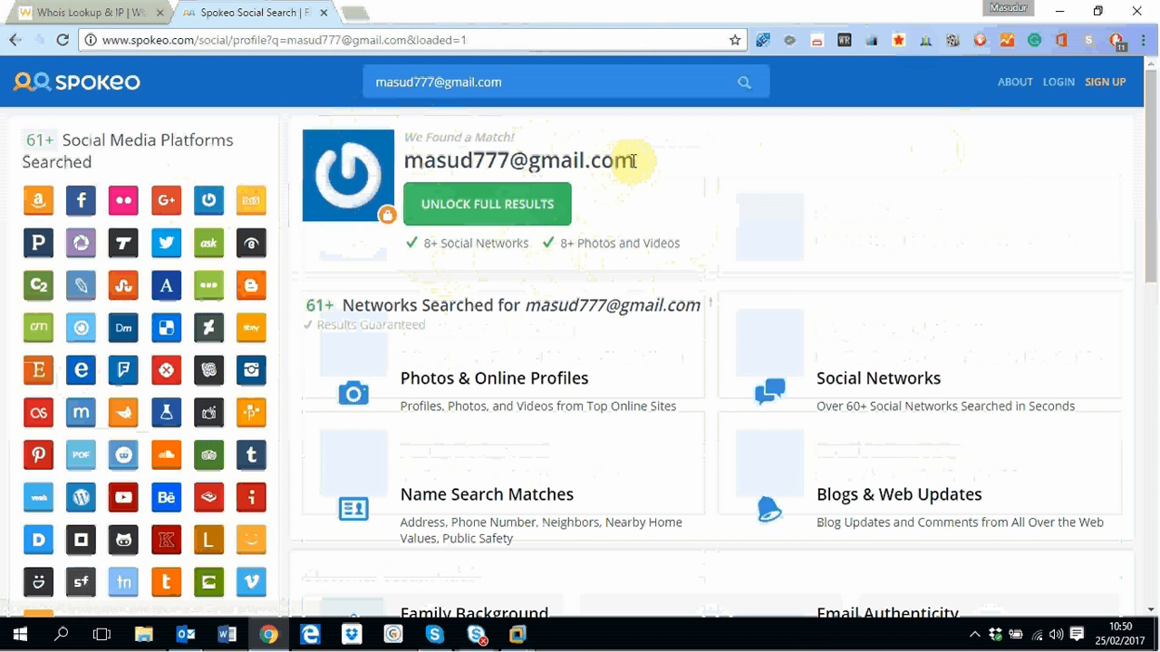
mouse_move(693, 253)
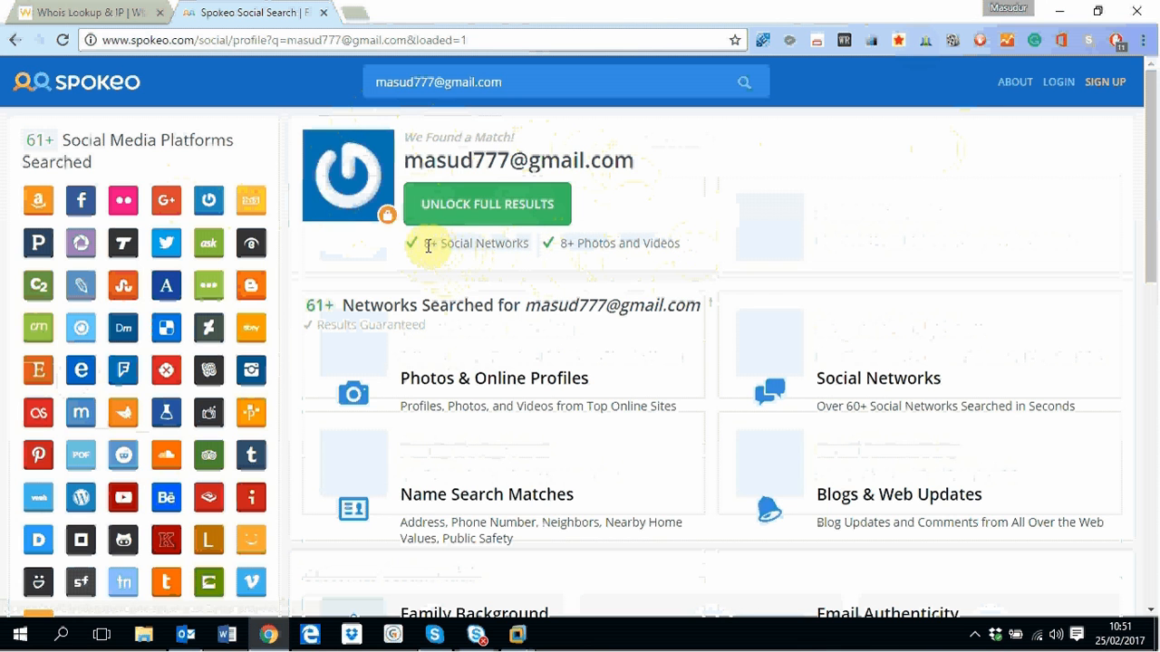
mouse_move(435, 258)
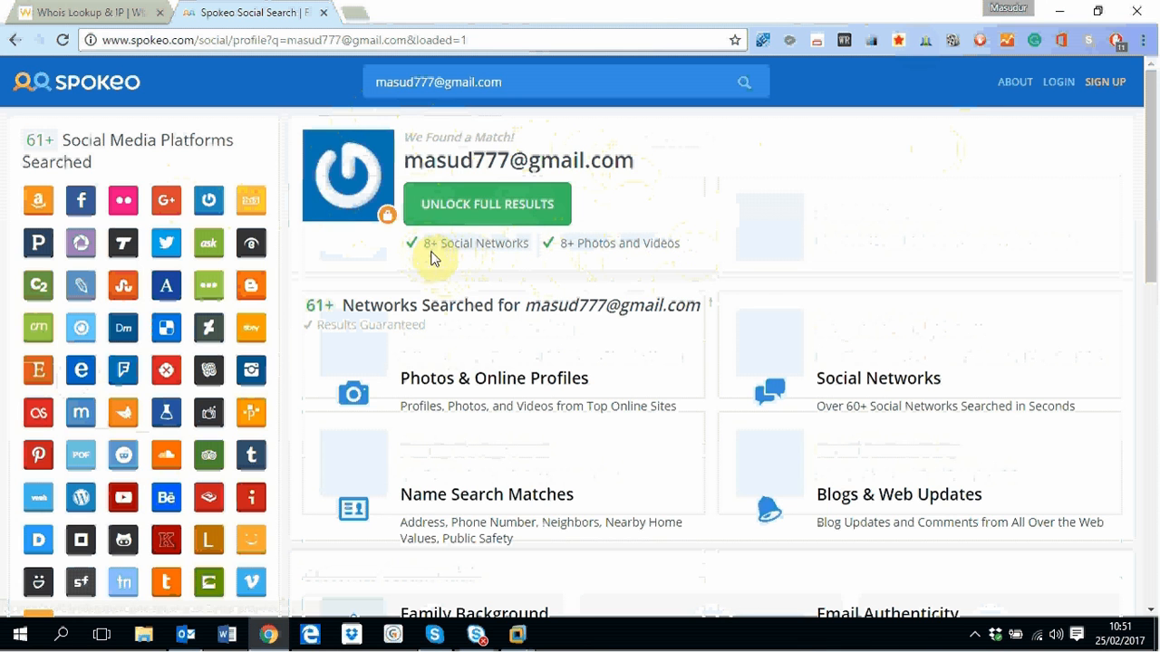
mouse_move(444, 261)
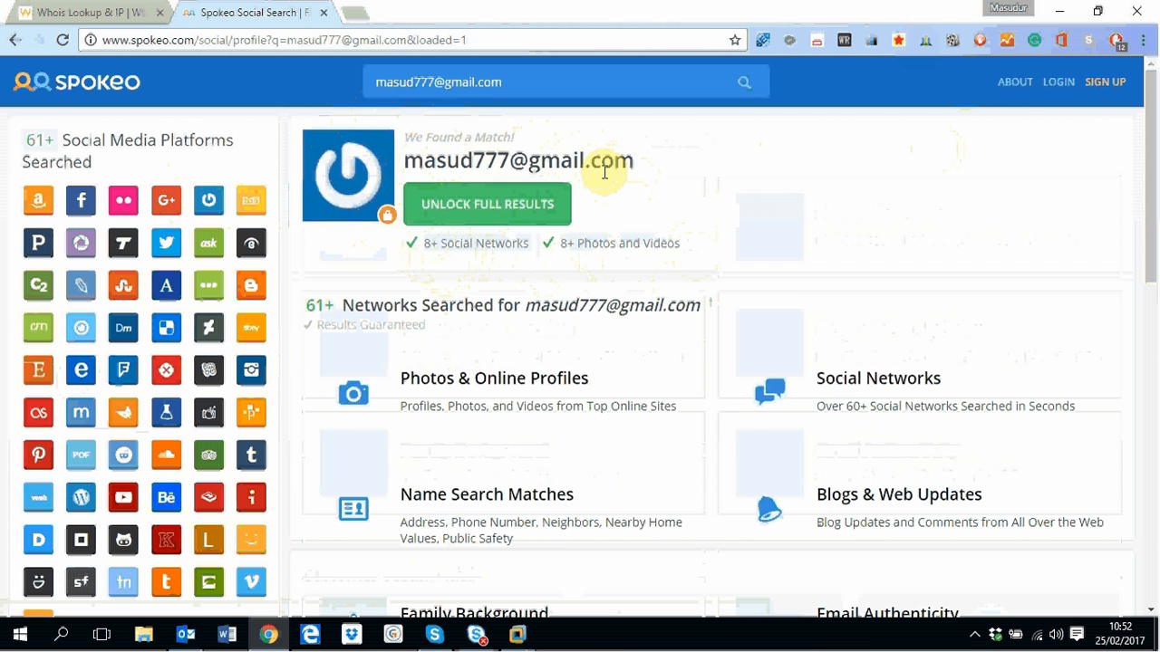
mouse_move(732, 62)
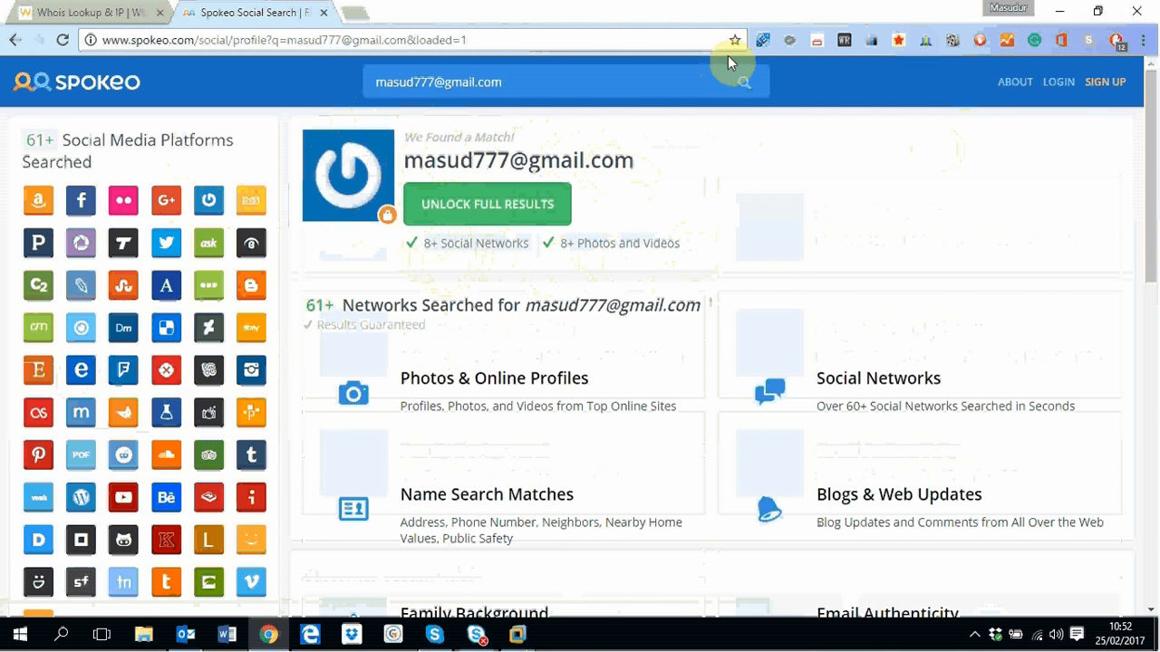
mouse_move(1117, 168)
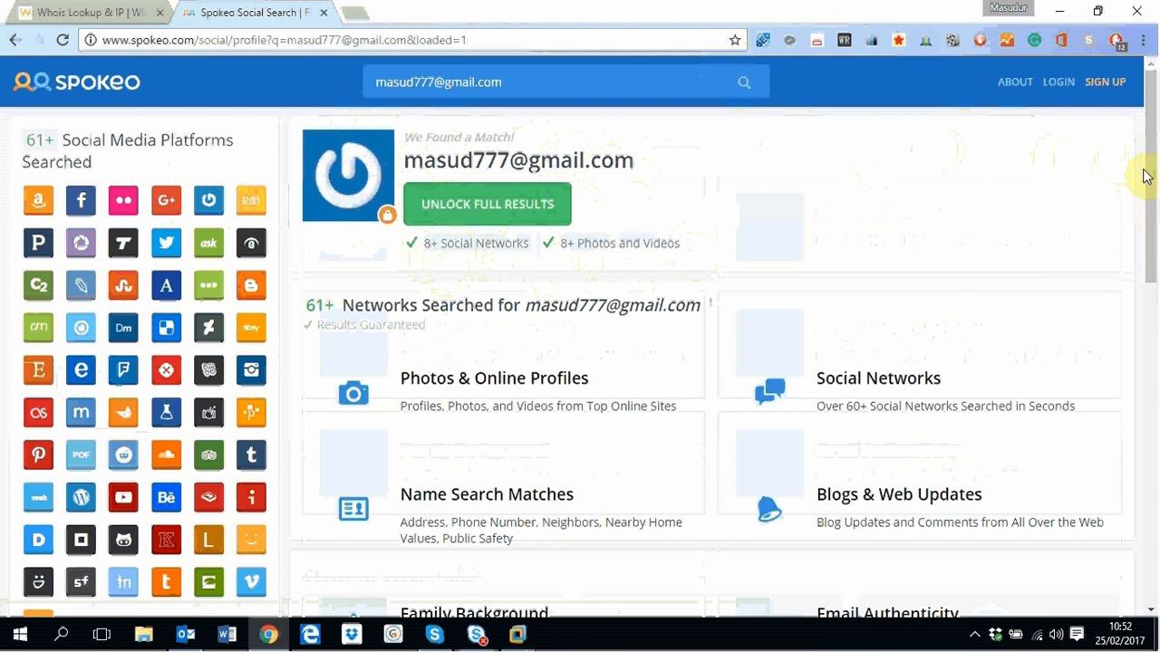
mouse_move(997, 236)
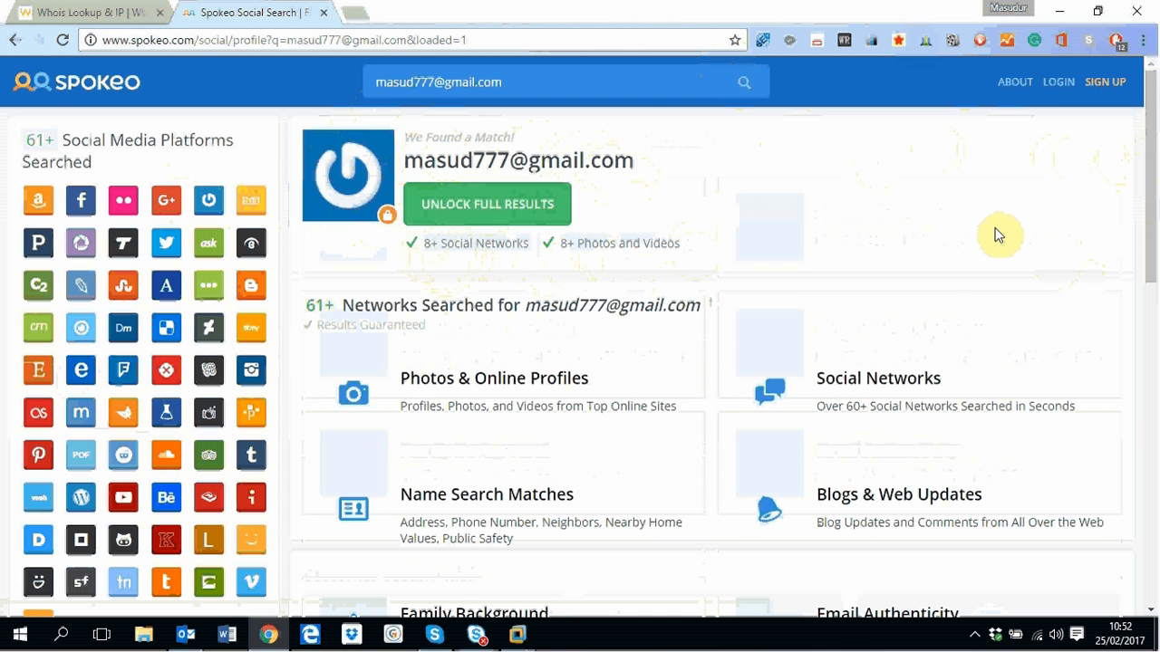
mouse_move(983, 308)
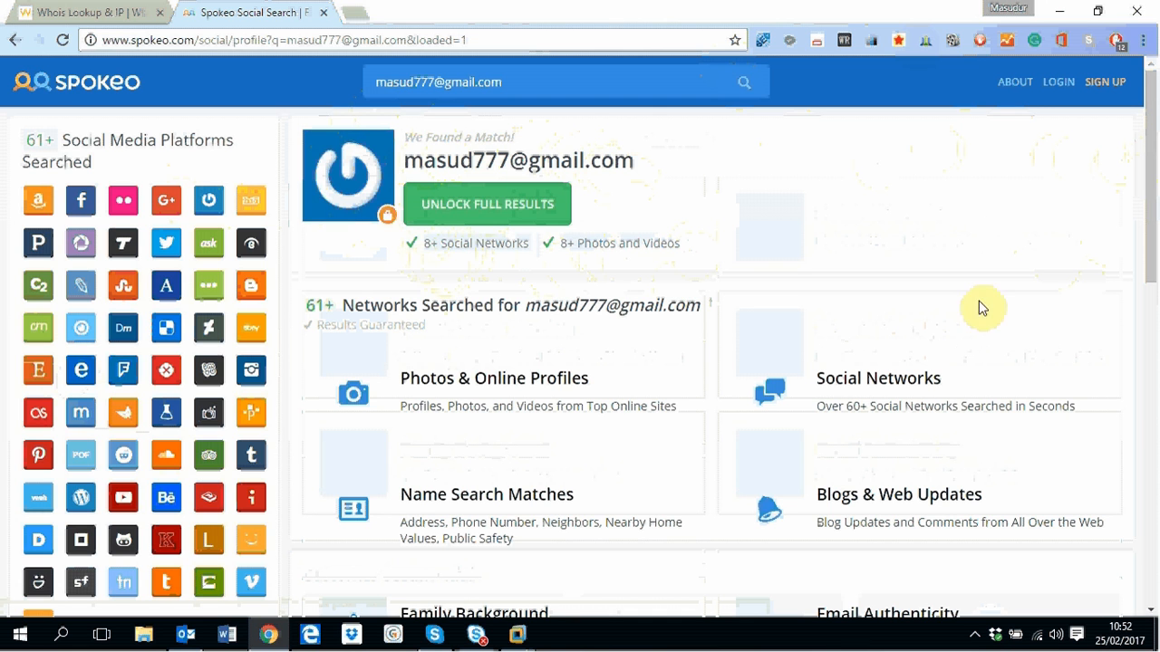